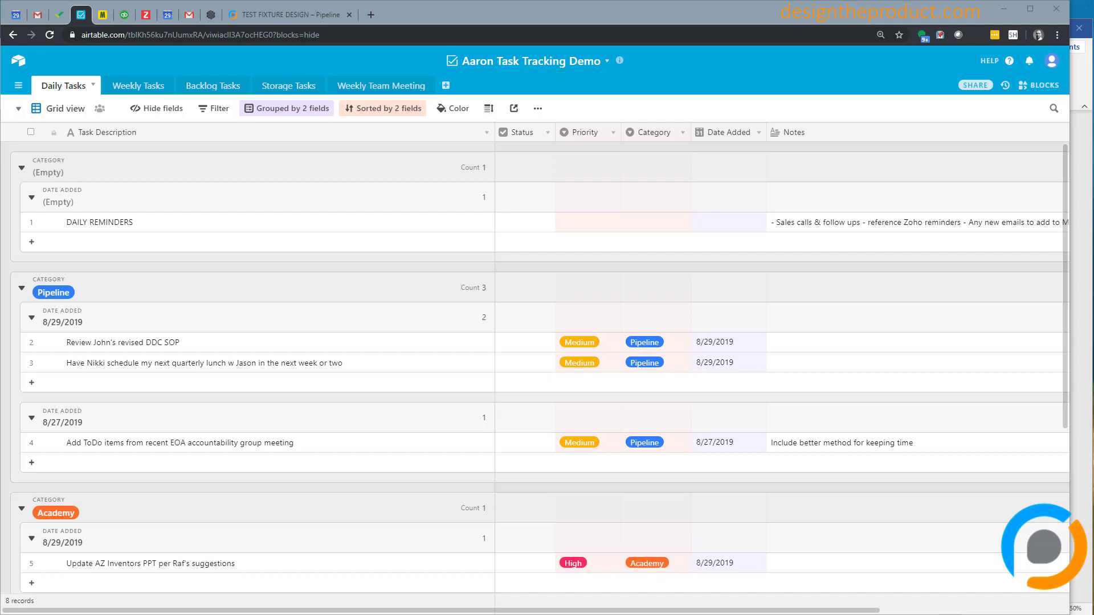
pyautogui.moveTo(650, 88)
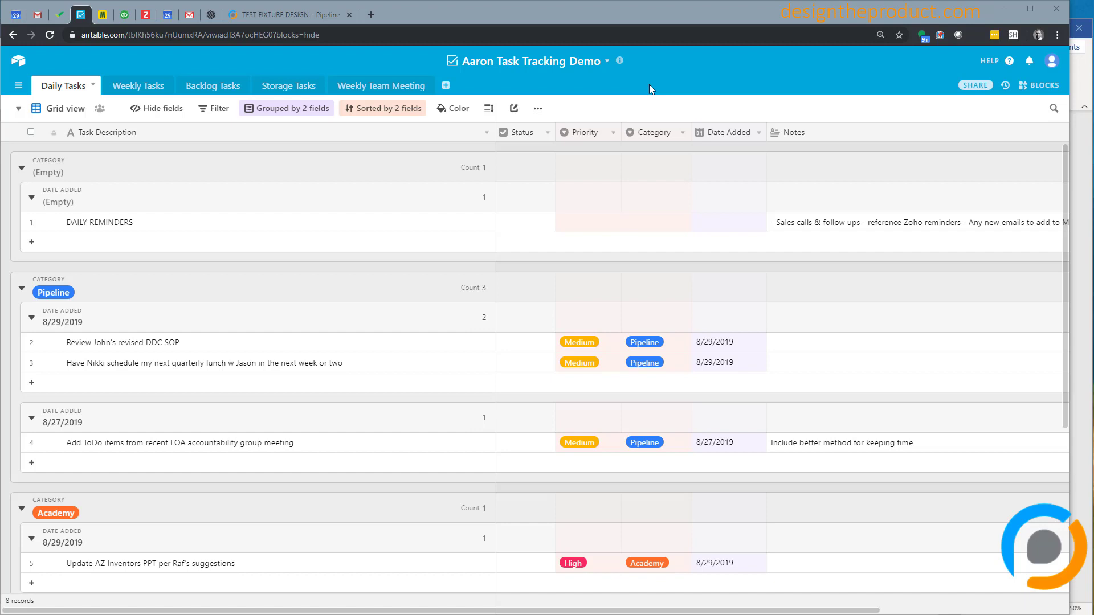
# - Open Weekly Tasks, glance at Daily Tasks, return, and scroll through the Pipeline and Personal groups
pyautogui.click(133, 85)
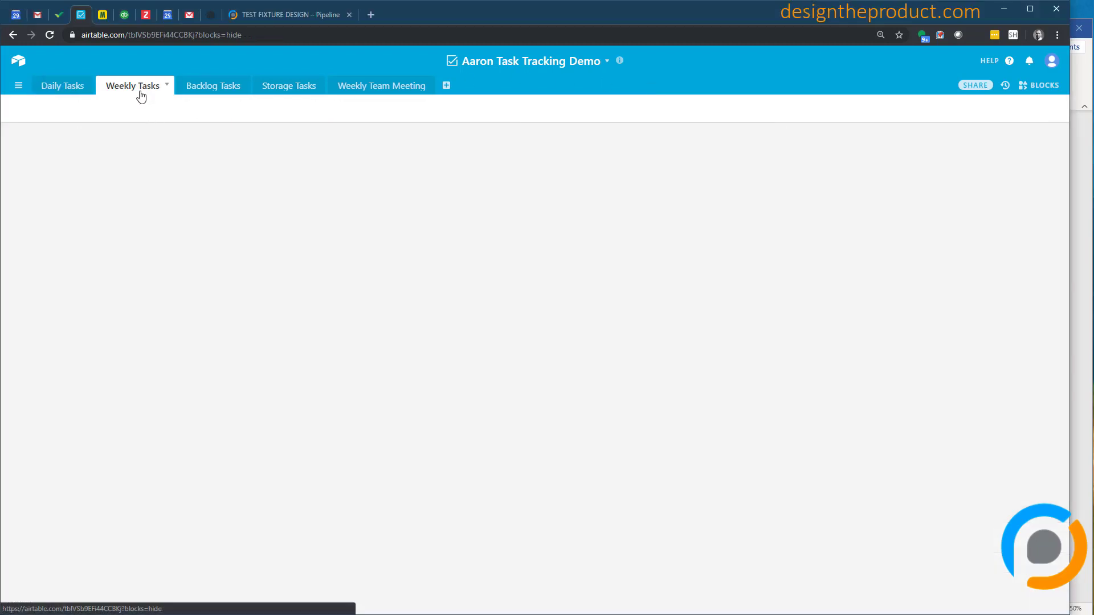
pyautogui.click(133, 84)
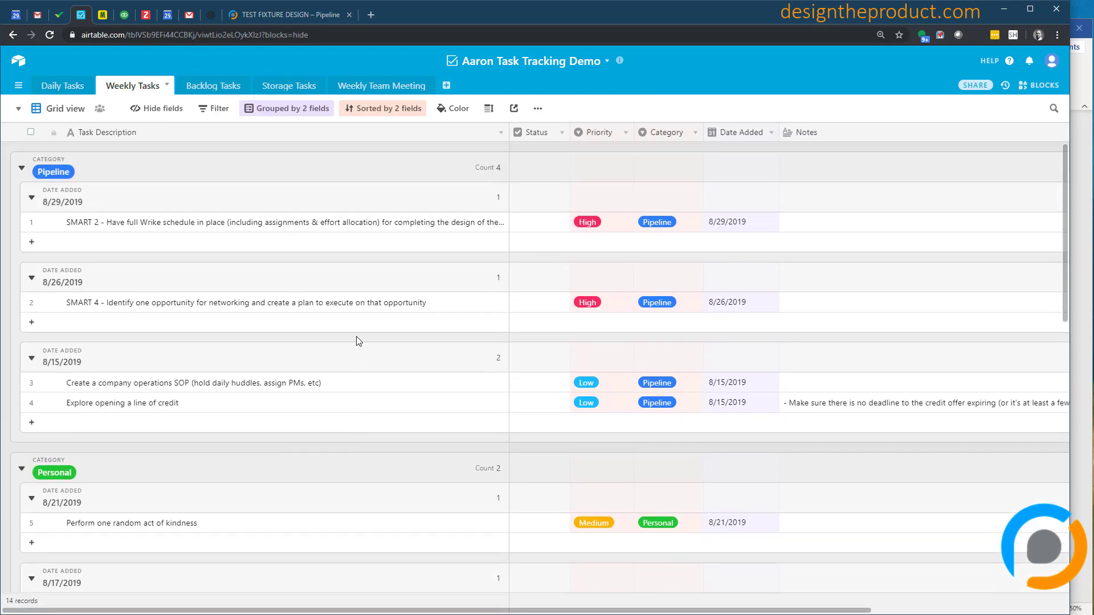
pyautogui.scroll(-3)
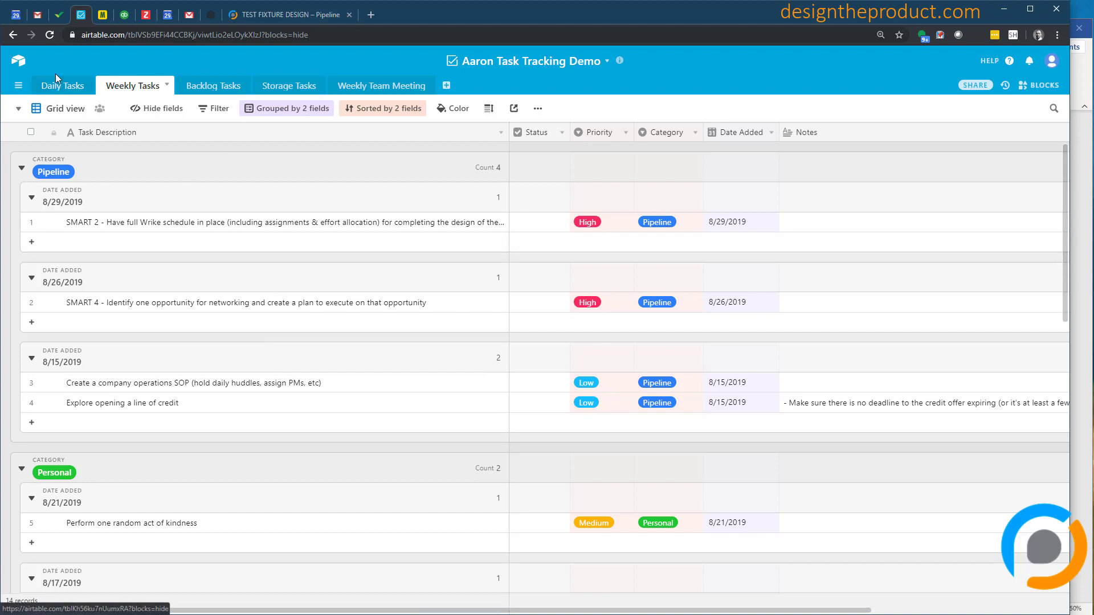
pyautogui.click(62, 85)
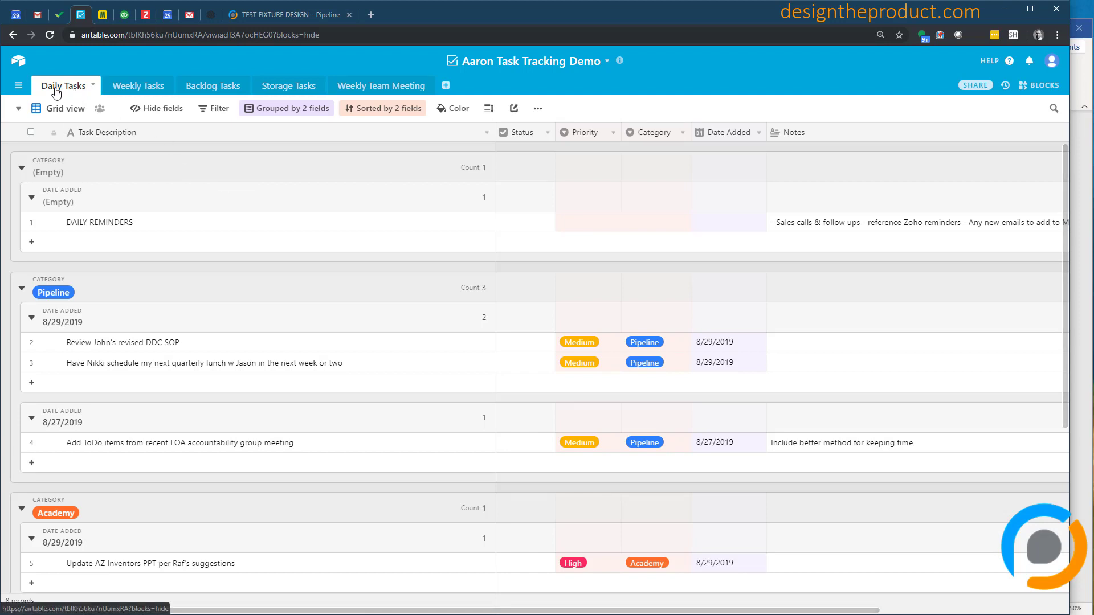
pyautogui.click(132, 85)
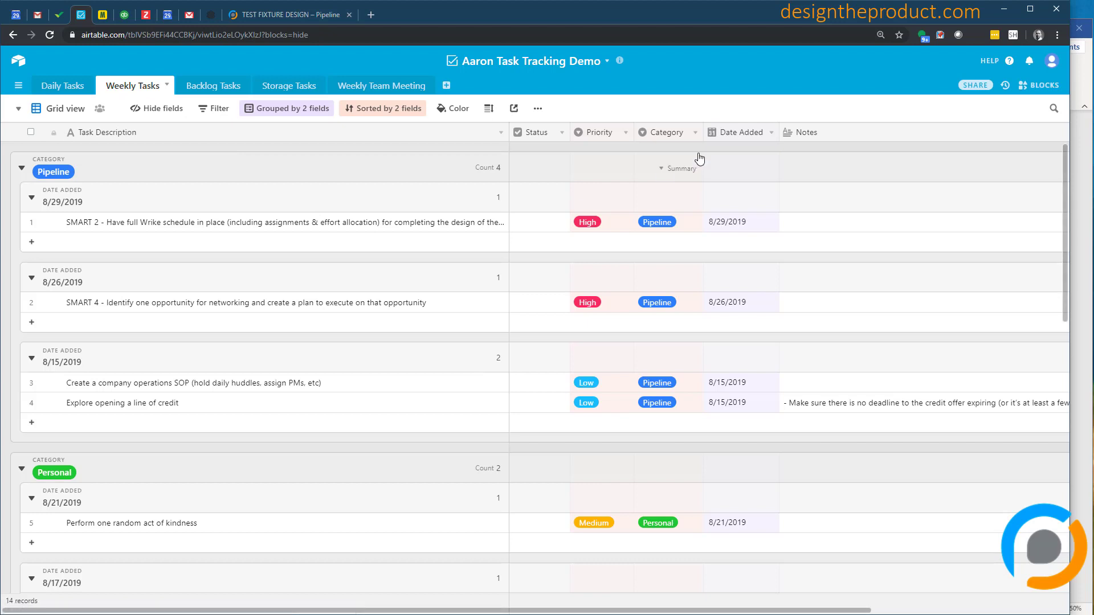
pyautogui.moveTo(603, 231)
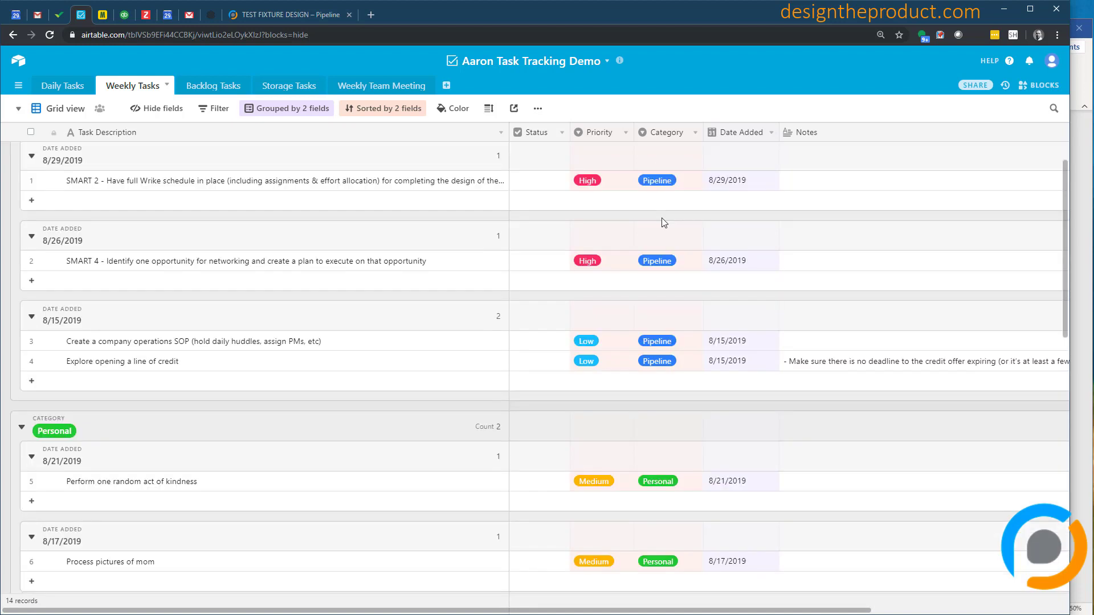
pyautogui.scroll(-3)
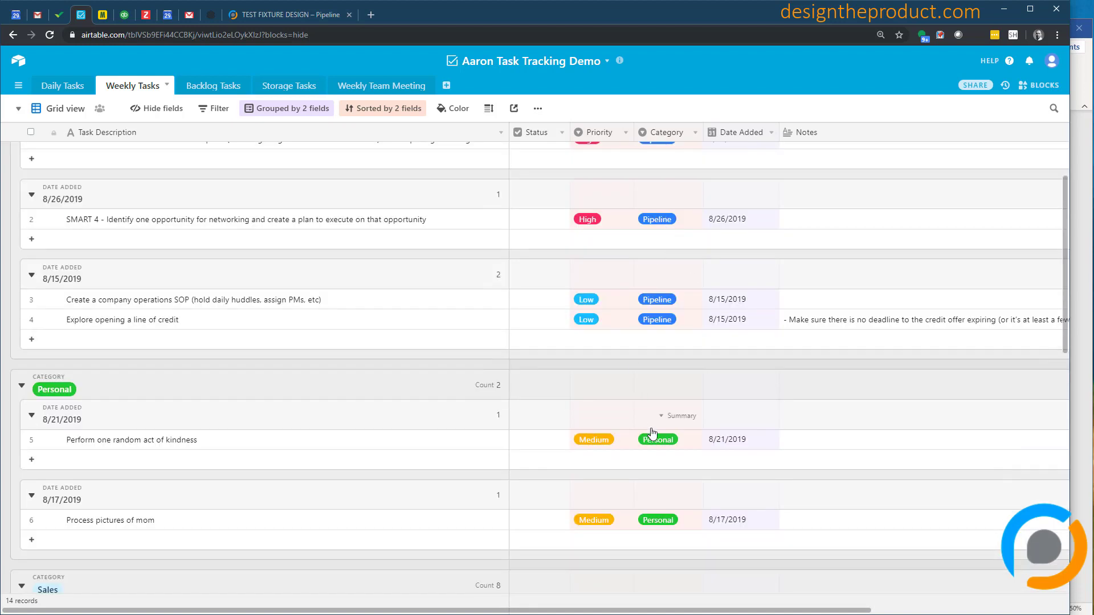
pyautogui.scroll(-3)
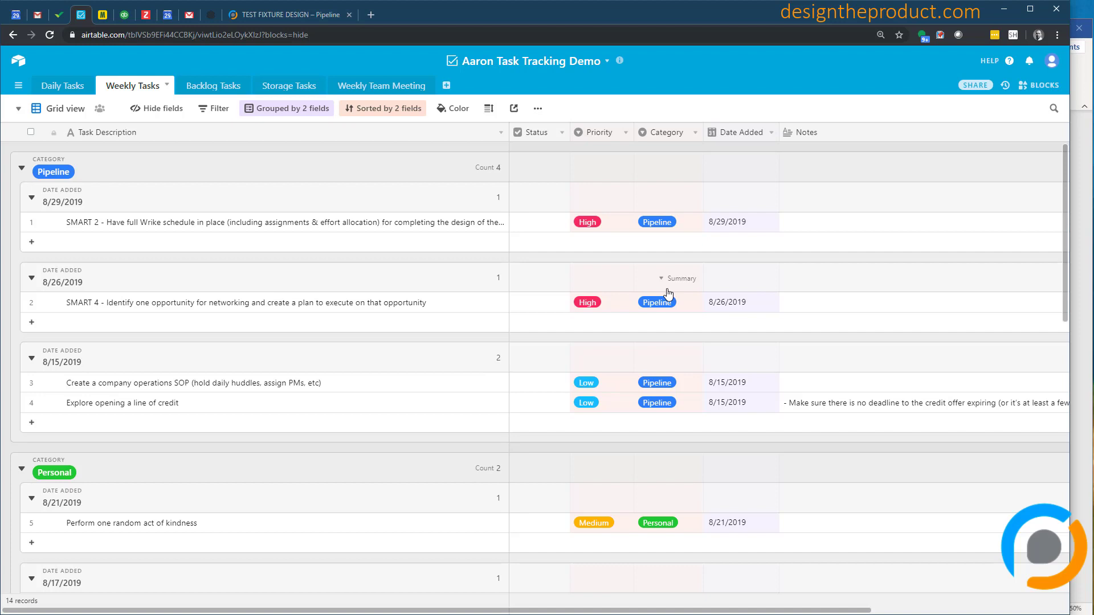
pyautogui.click(656, 222)
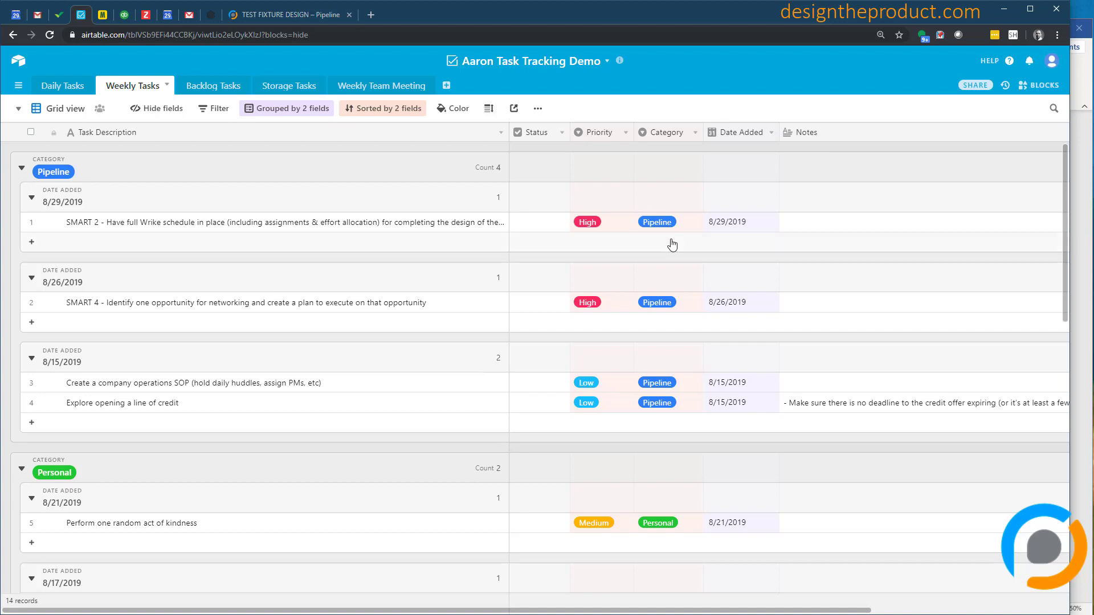
pyautogui.moveTo(349, 150)
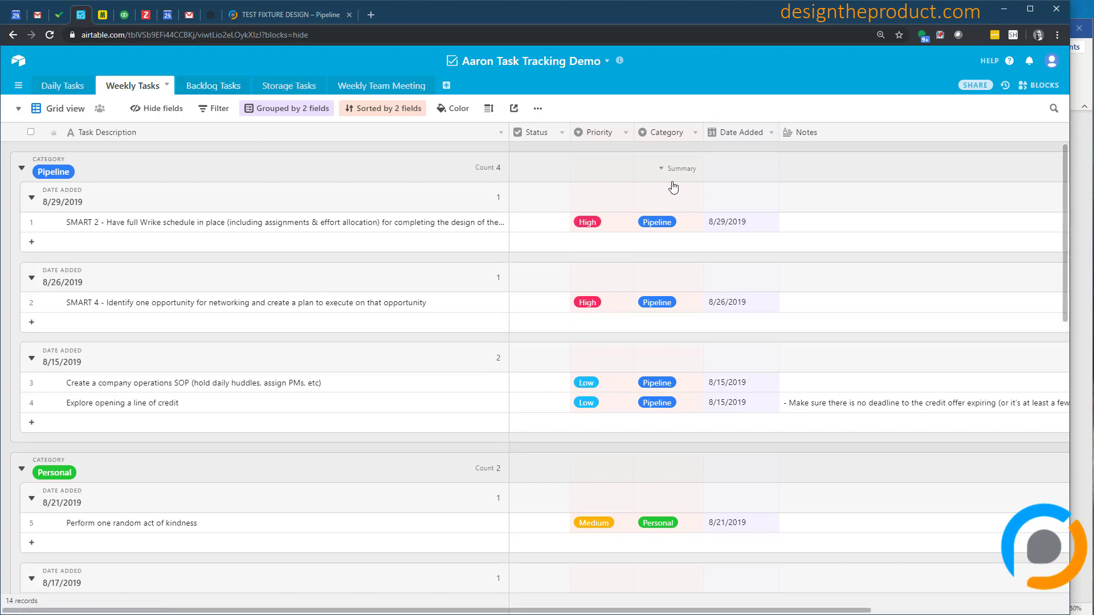
pyautogui.moveTo(671, 256)
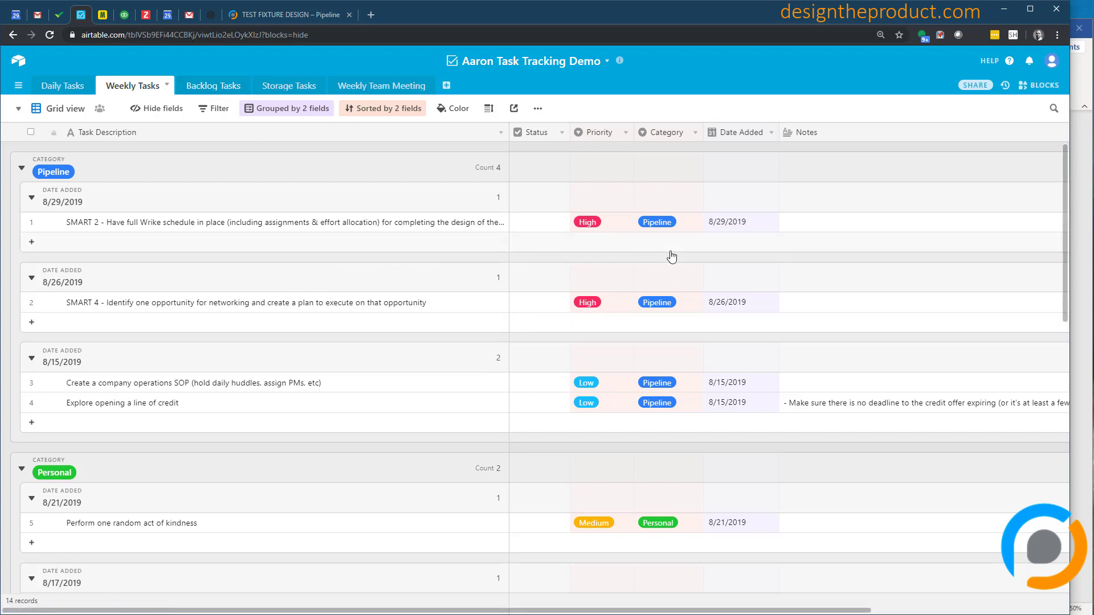
pyautogui.scroll(-3)
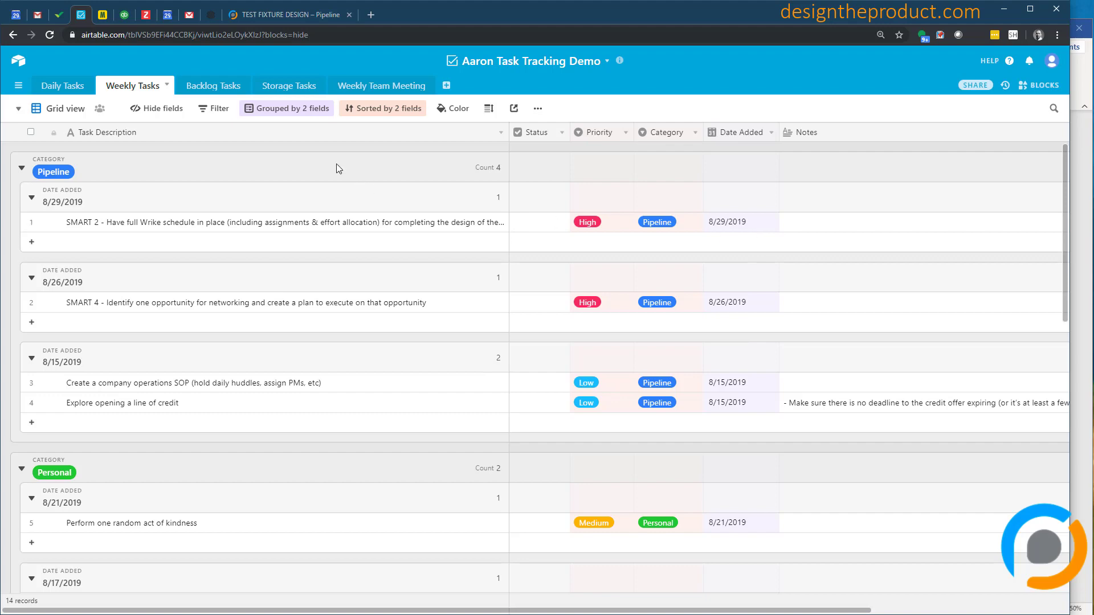
# - Open Backlog Tasks and scroll through its six Pipeline, Personal and Sales records
pyautogui.click(208, 85)
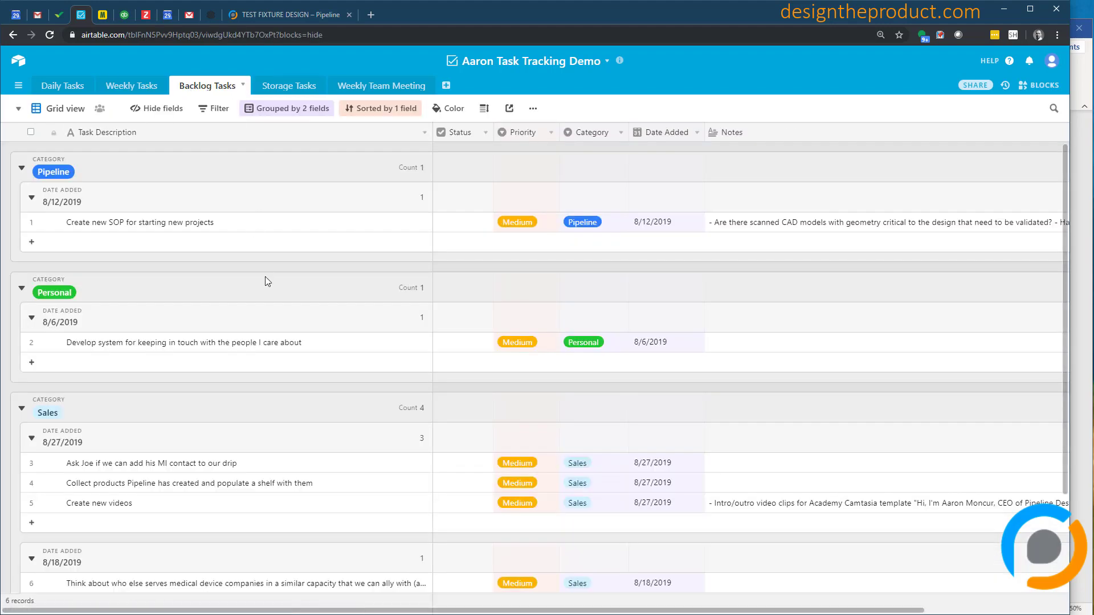
pyautogui.scroll(-3)
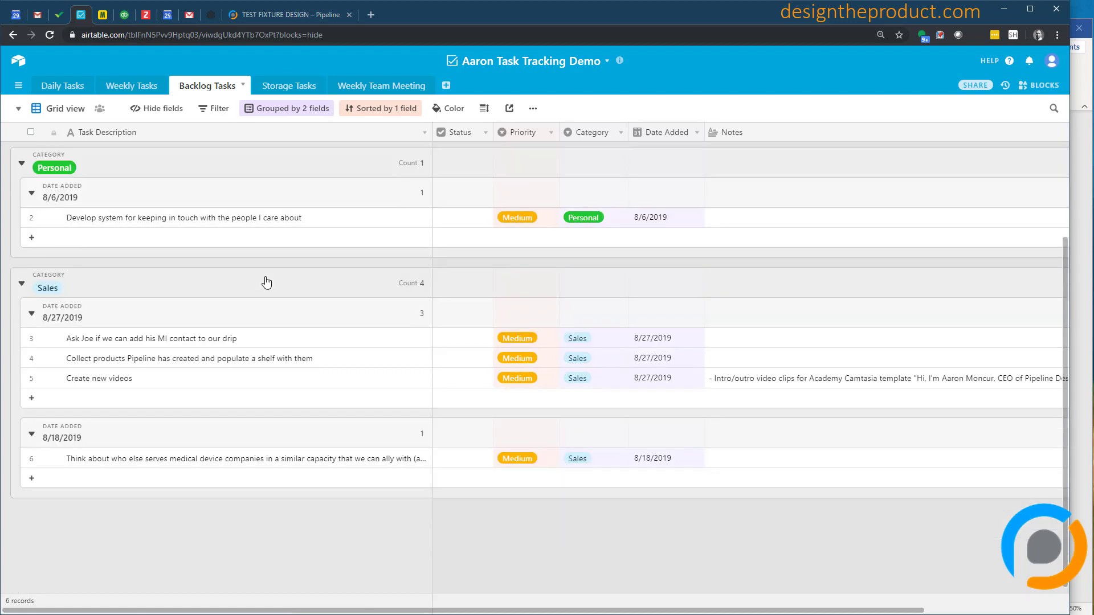
pyautogui.moveTo(411, 230)
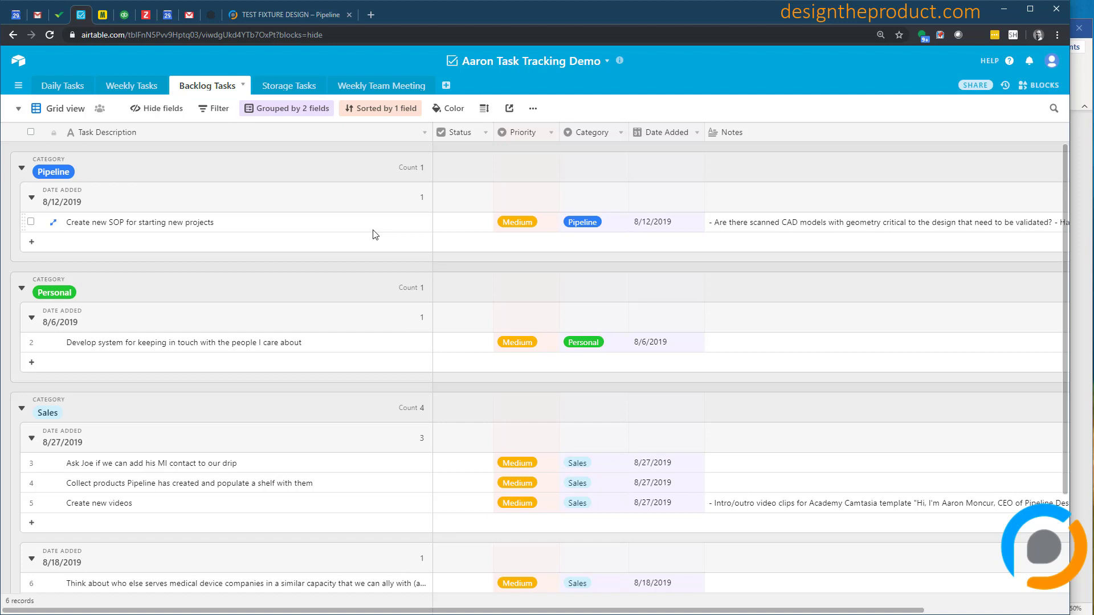
pyautogui.moveTo(283, 229)
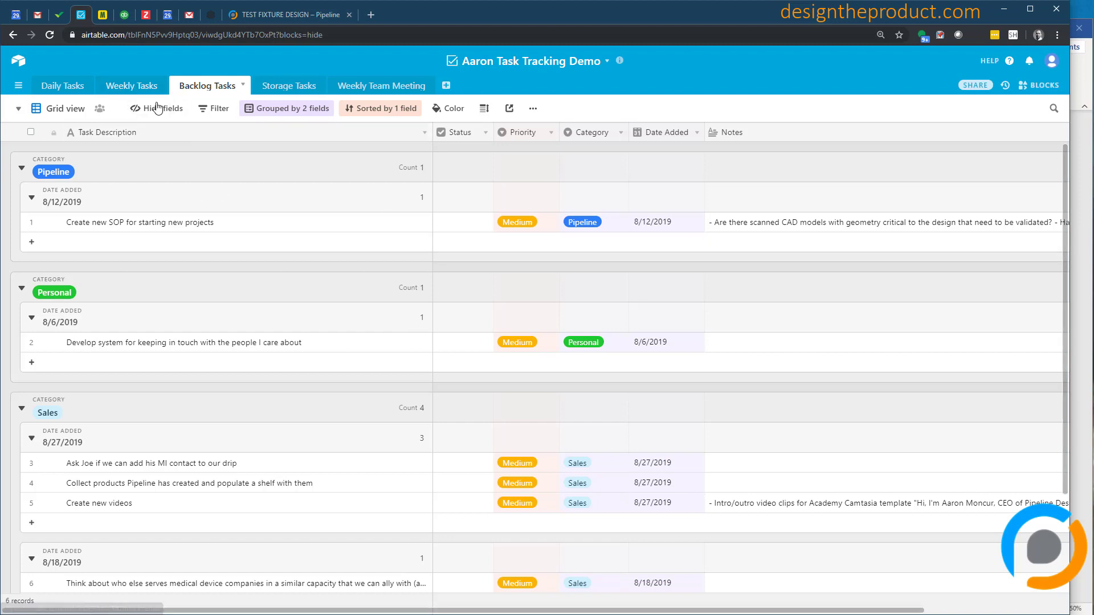
pyautogui.moveTo(414, 171)
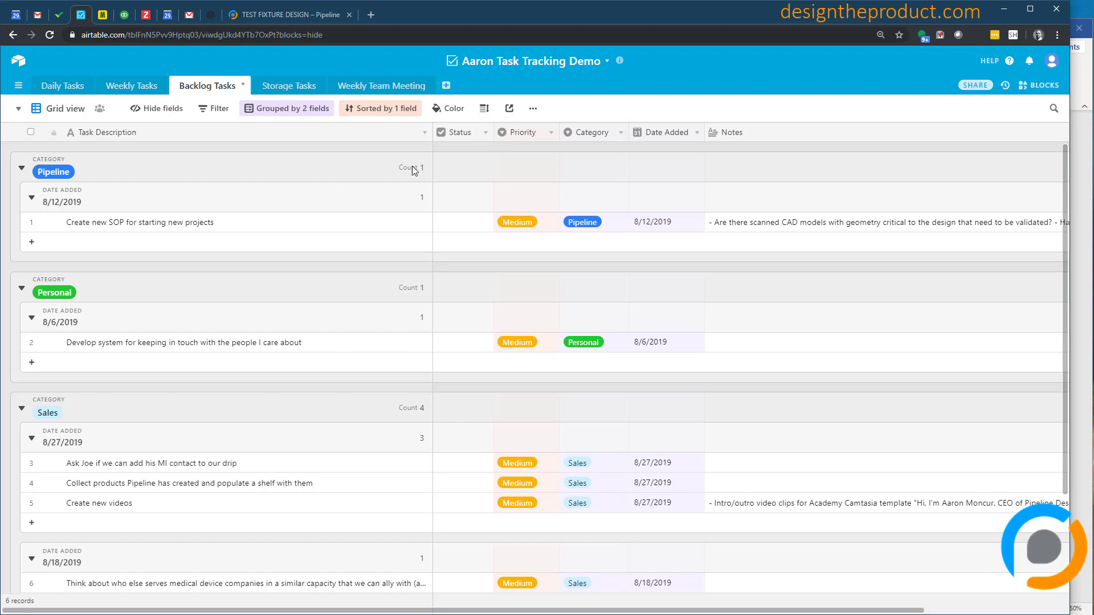
pyautogui.moveTo(486, 218)
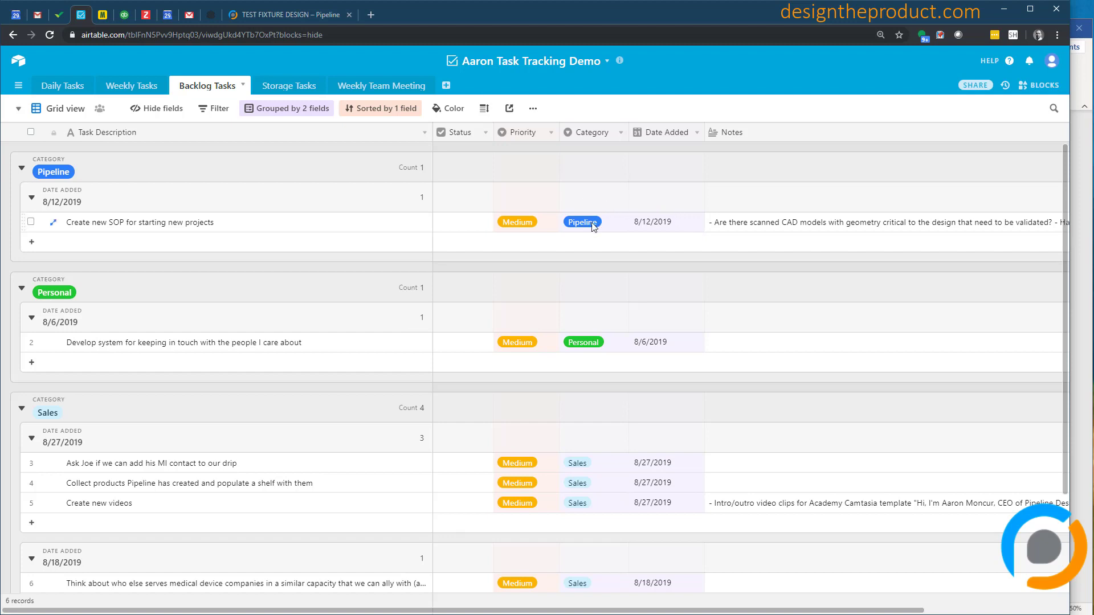
pyautogui.scroll(-3)
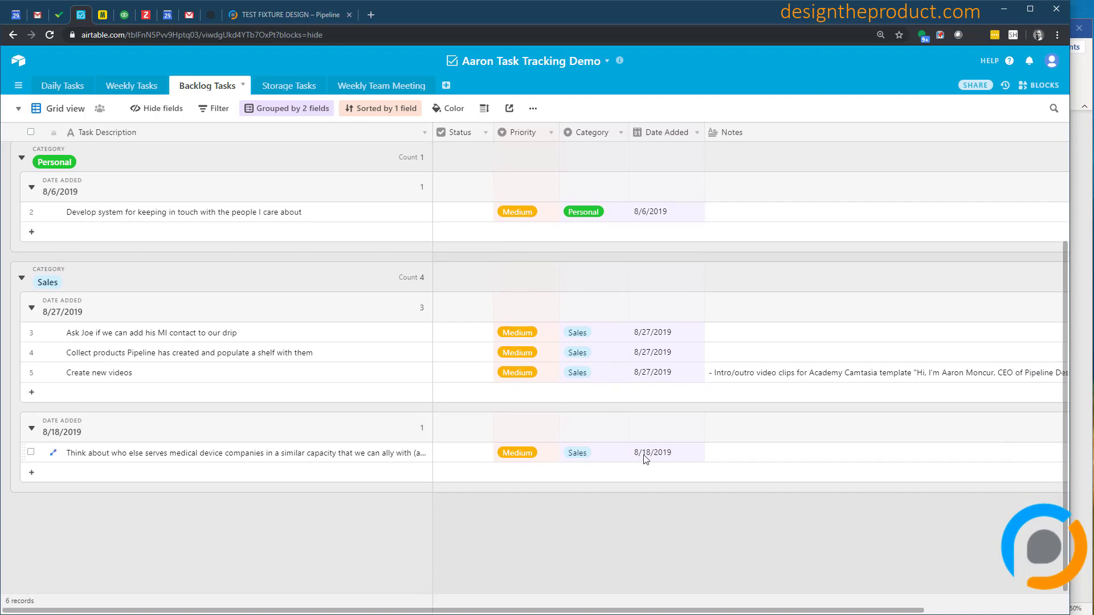
pyautogui.moveTo(638, 235)
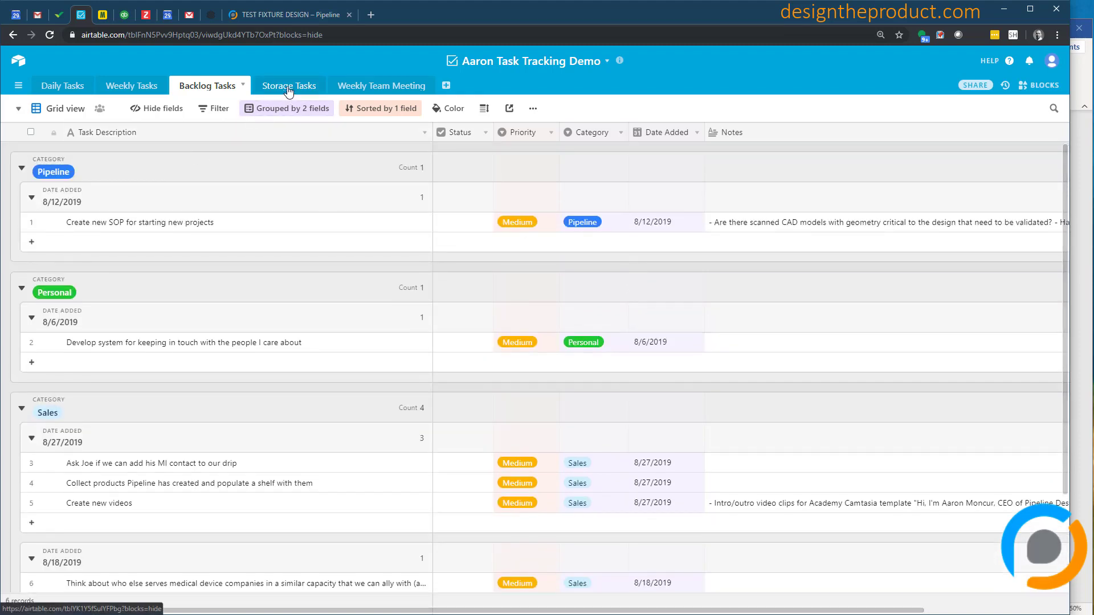
# - Open the Storage Tasks table showing its 19 records
pyautogui.click(286, 85)
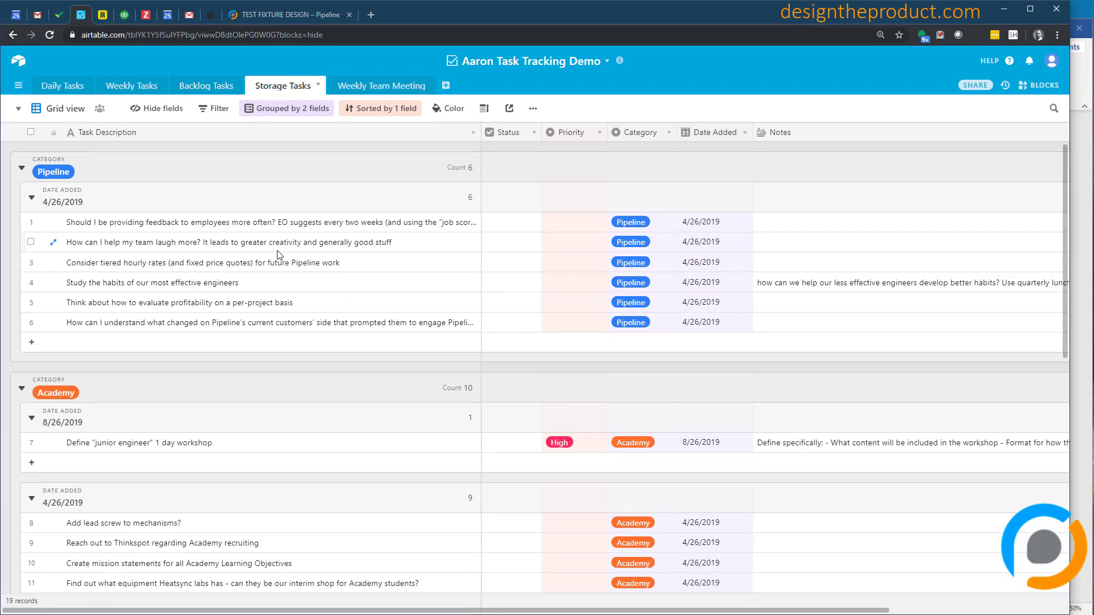
pyautogui.moveTo(441, 242)
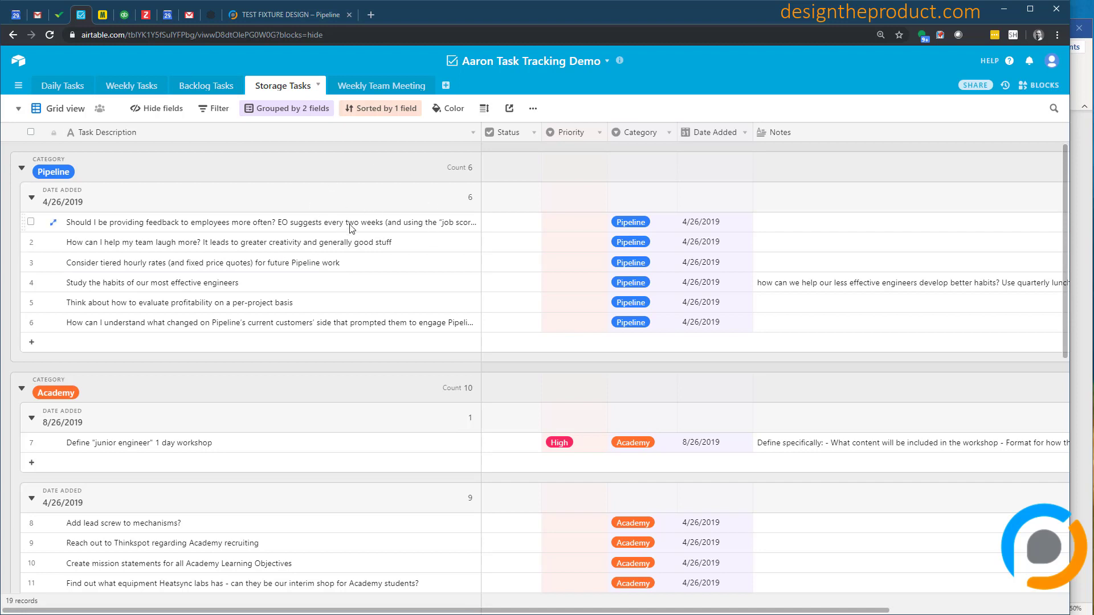
pyautogui.moveTo(231, 143)
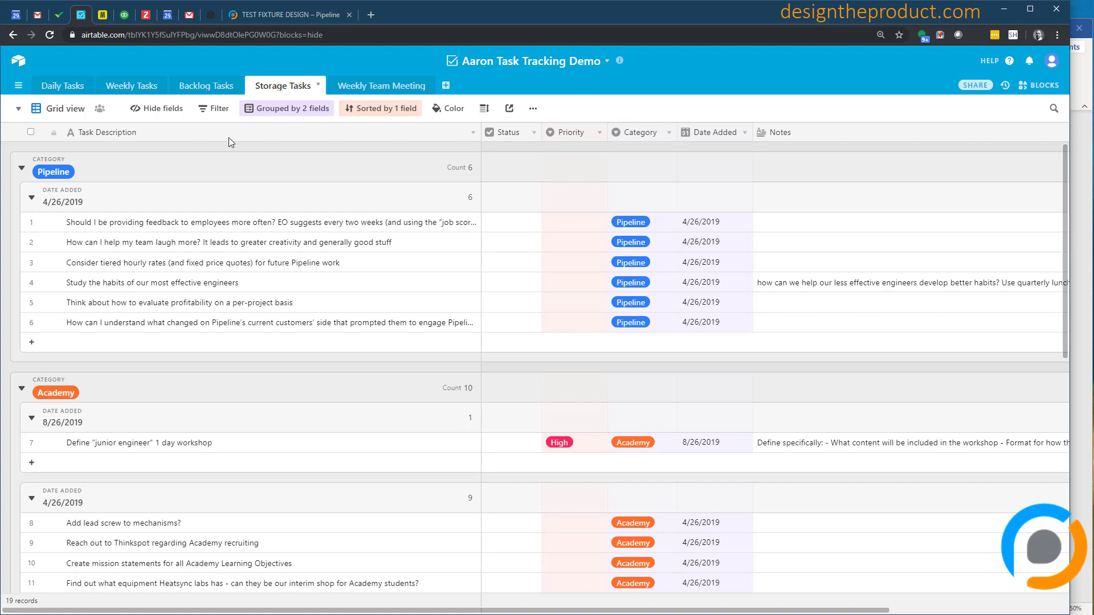
pyautogui.moveTo(343, 250)
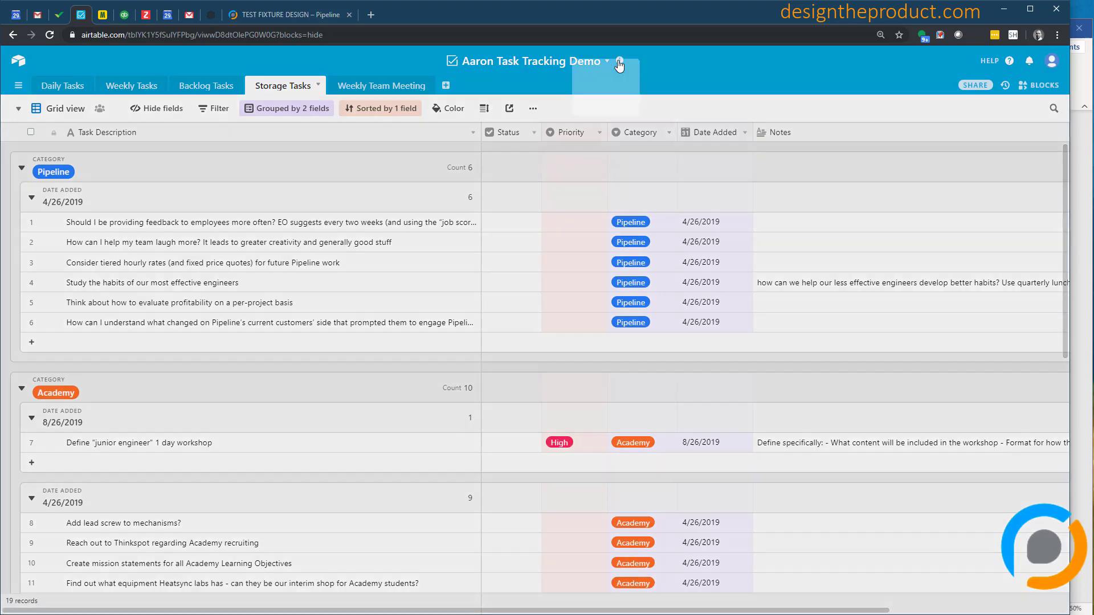
# - Show the base description with rules for moving daily, weekly, backlog and storage tasks
pyautogui.click(618, 61)
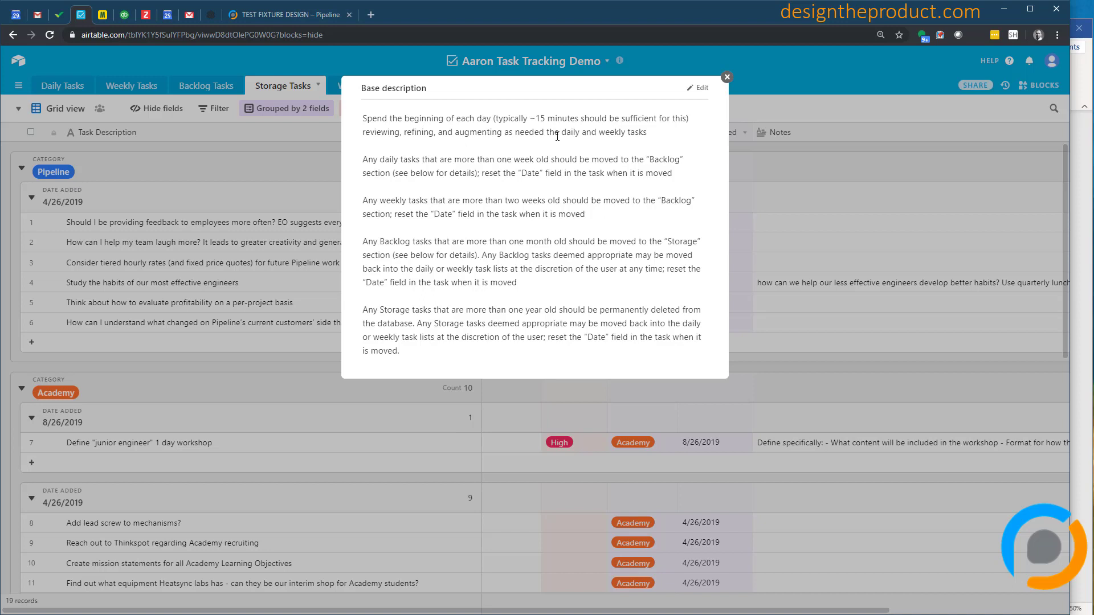
pyautogui.moveTo(409, 179)
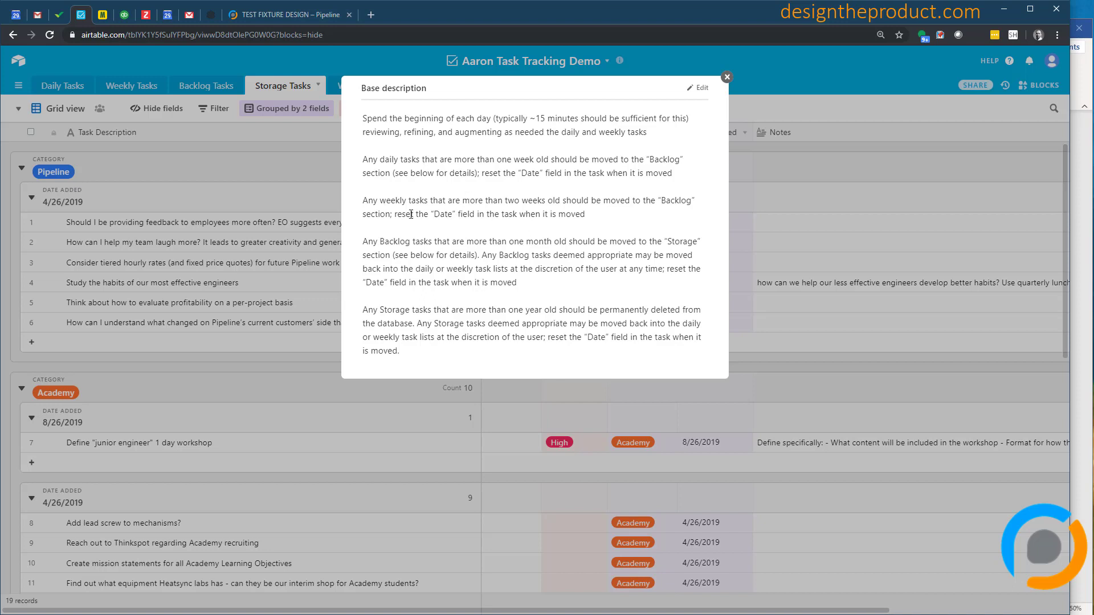
pyautogui.moveTo(469, 255)
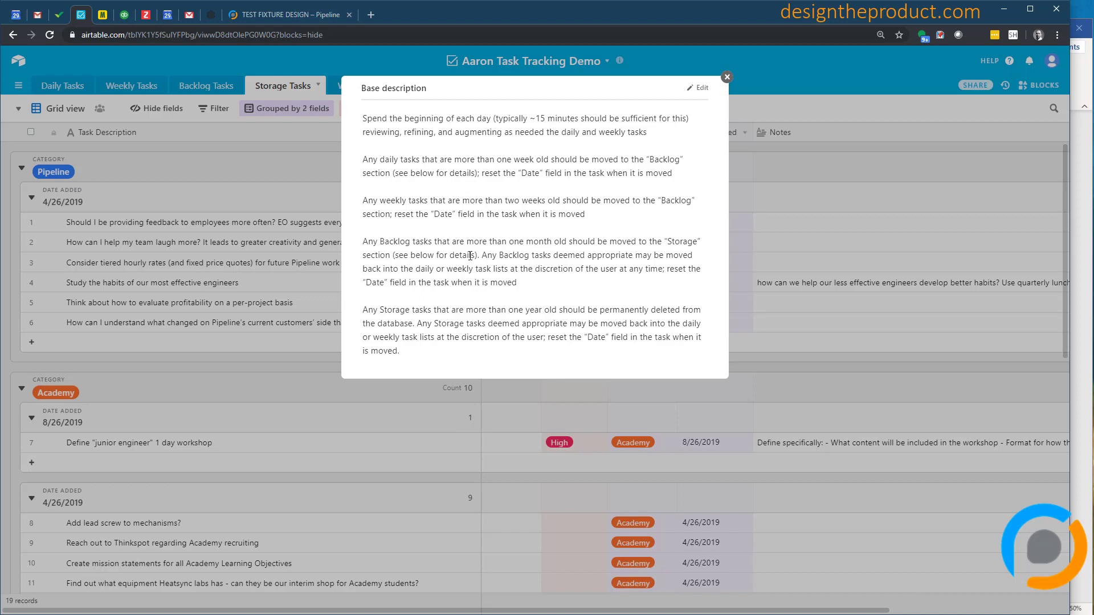
pyautogui.moveTo(106, 118)
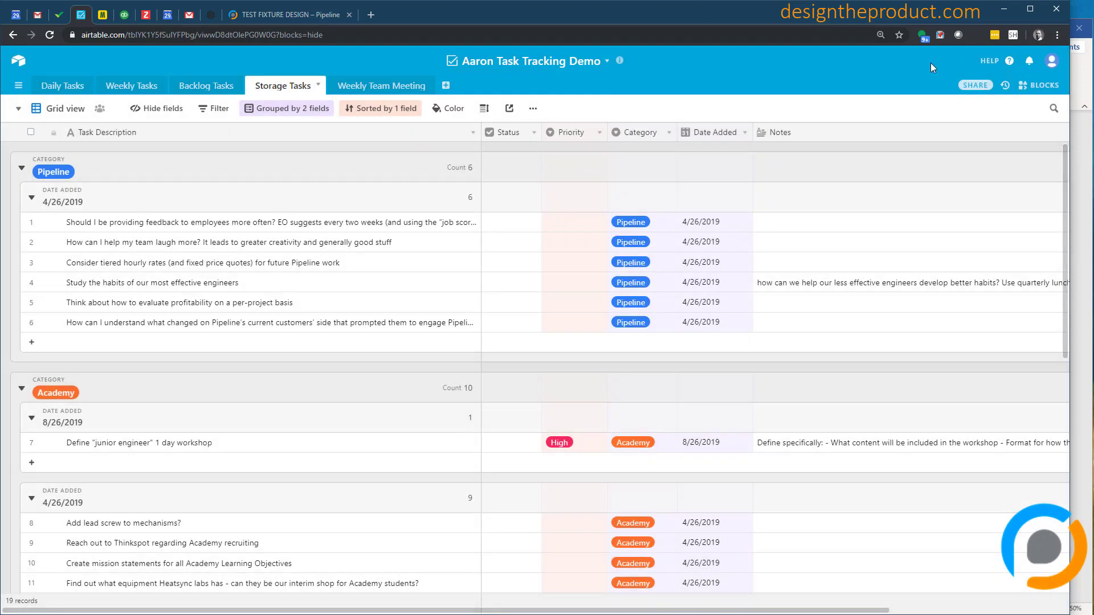
pyautogui.moveTo(746, 141)
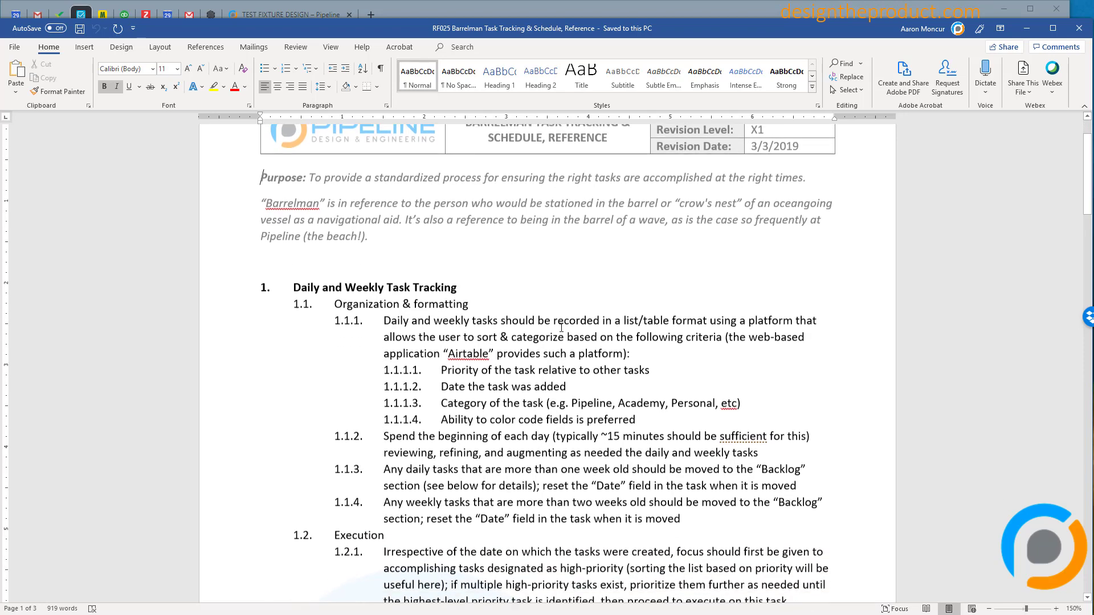
# - Scroll the Word SOP through sections 1–6 down to the review-frequency table
pyautogui.scroll(-3)
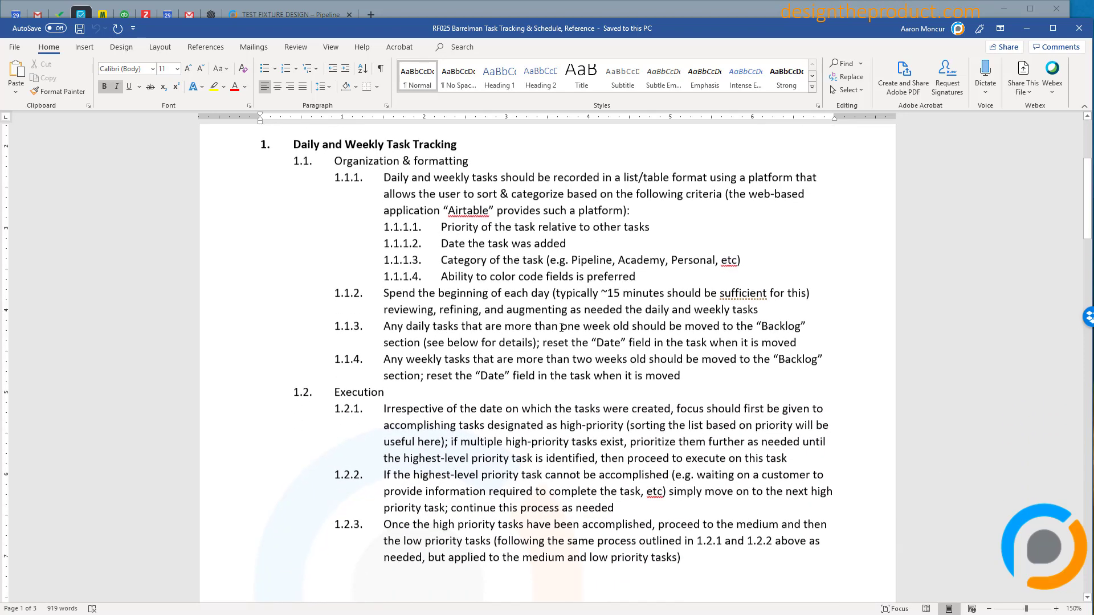
pyautogui.scroll(-3)
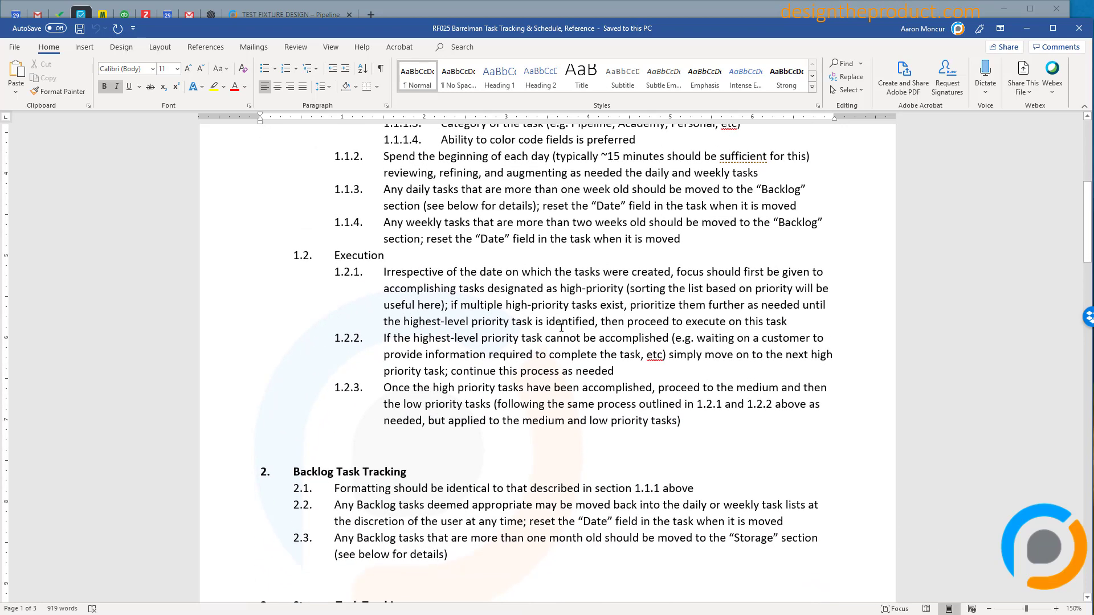
pyautogui.scroll(-3)
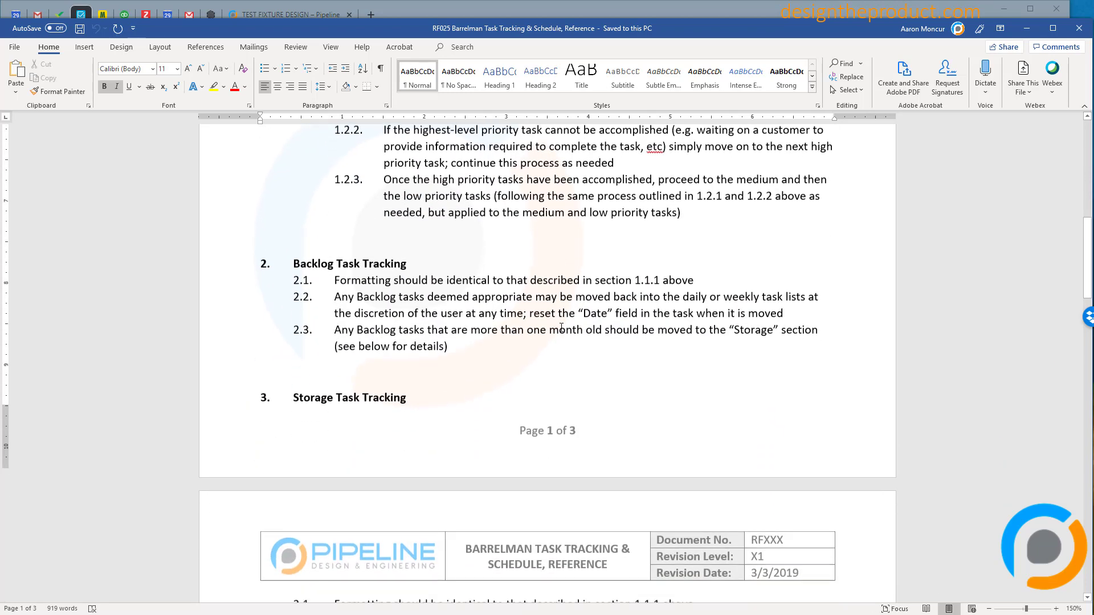
pyautogui.scroll(-3)
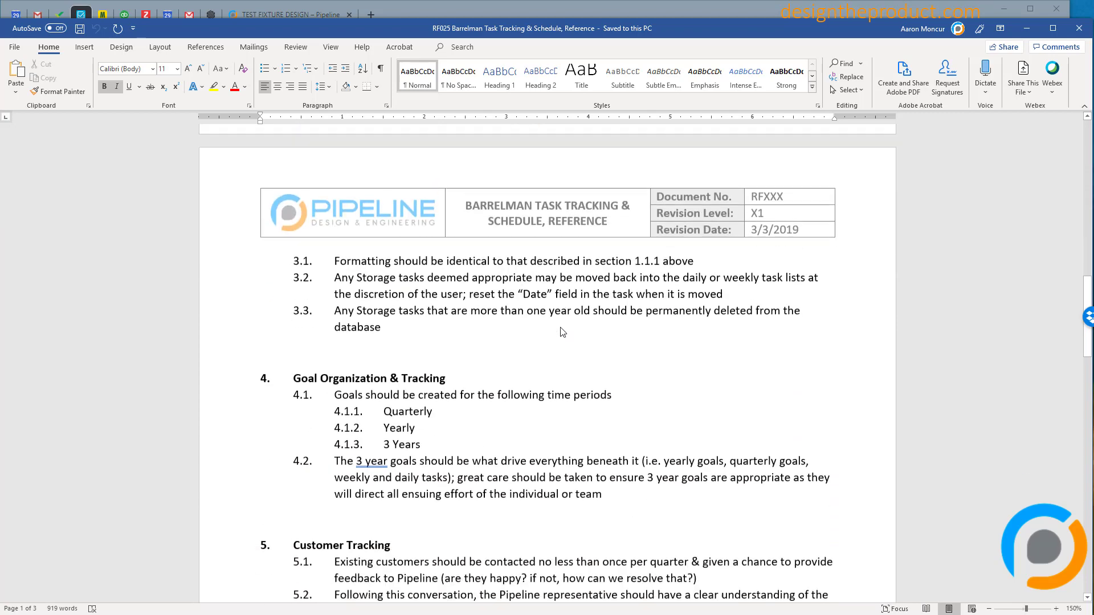
pyautogui.scroll(-3)
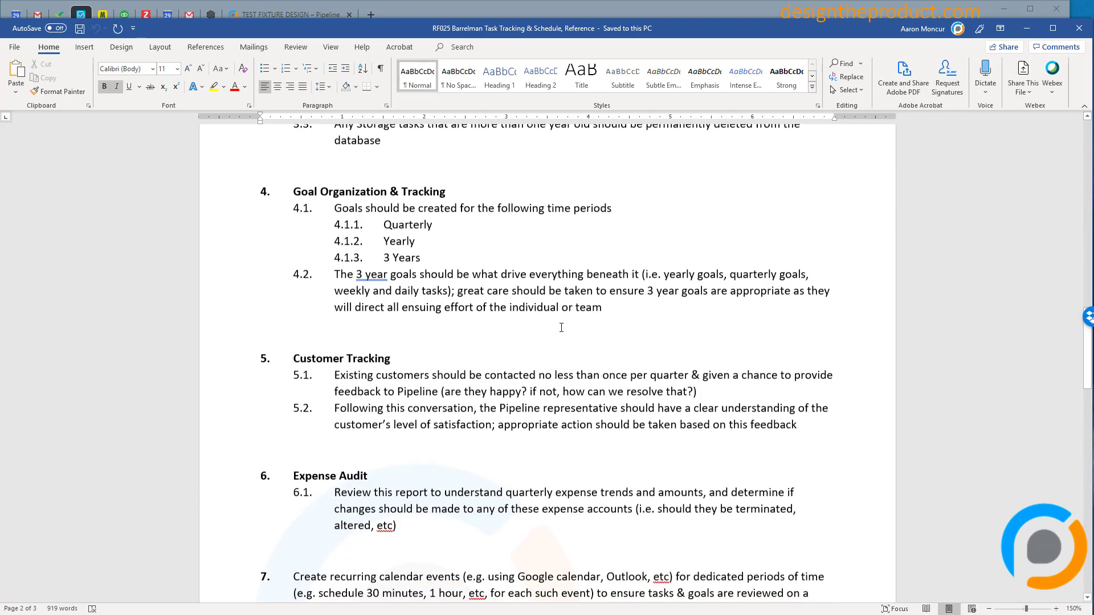
pyautogui.scroll(-3)
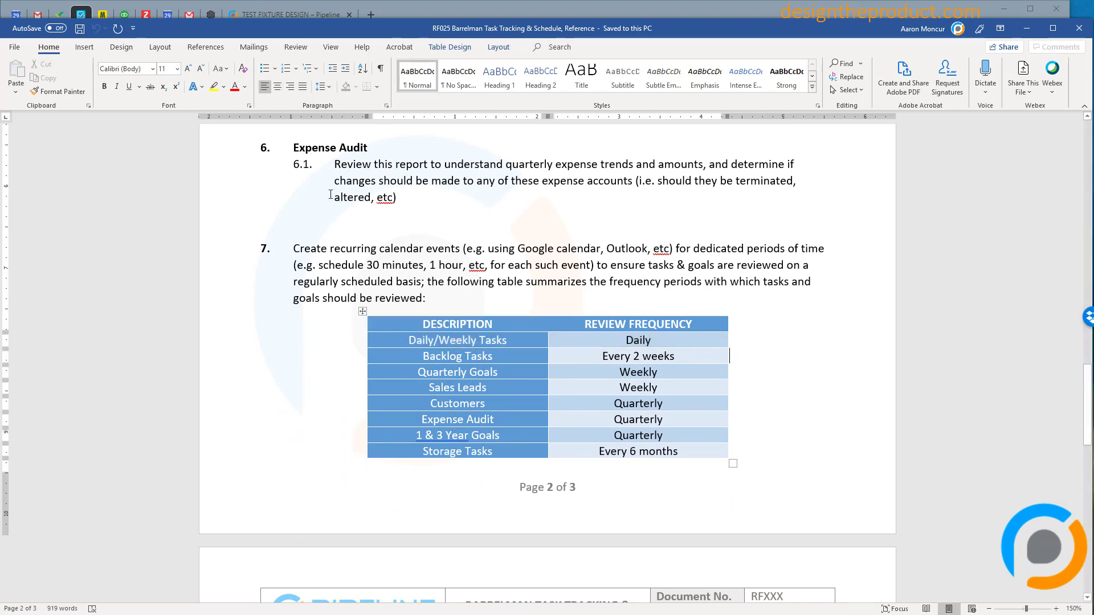
pyautogui.moveTo(433, 295)
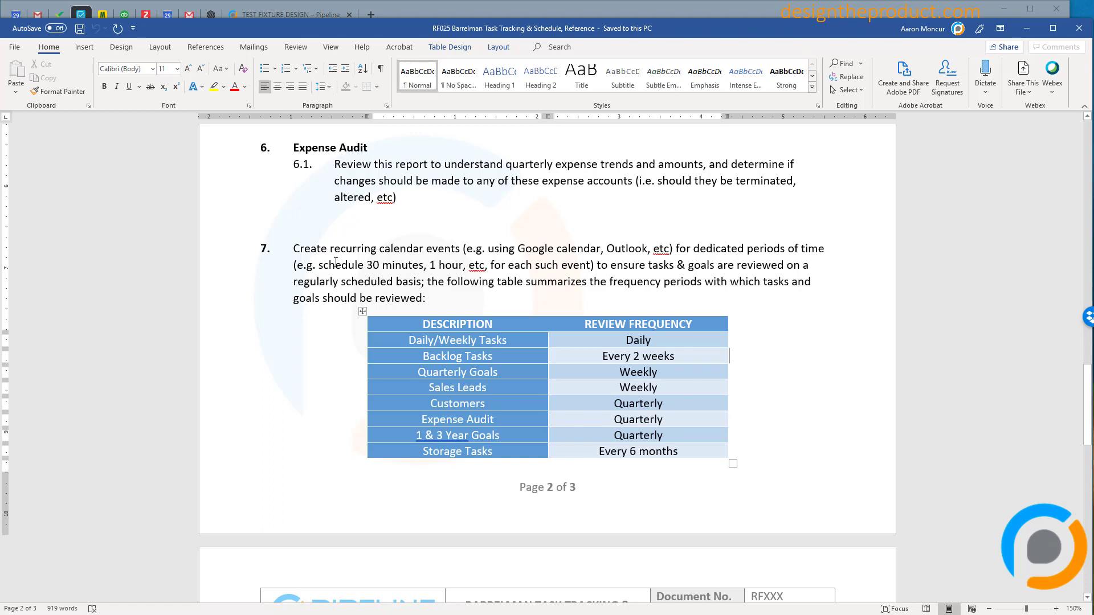
pyautogui.moveTo(560, 381)
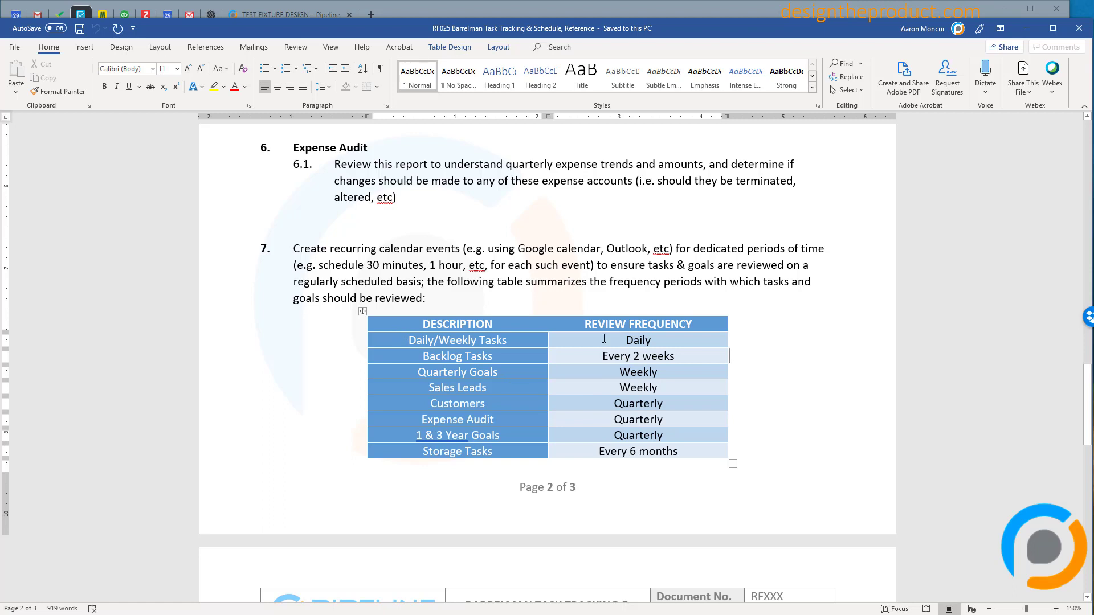
pyautogui.moveTo(478, 380)
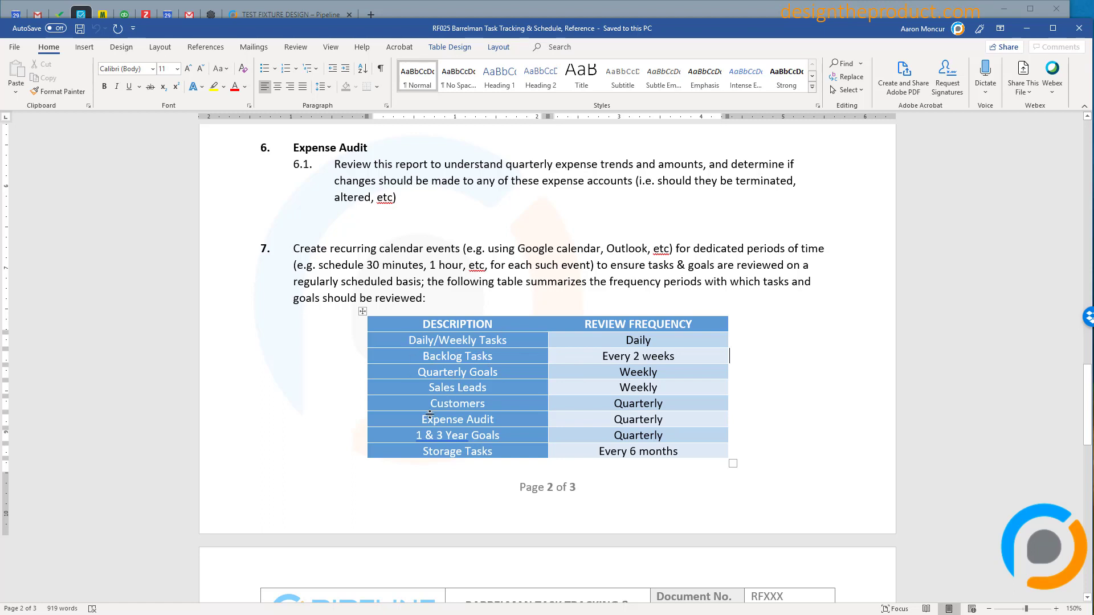
pyautogui.moveTo(321, 346)
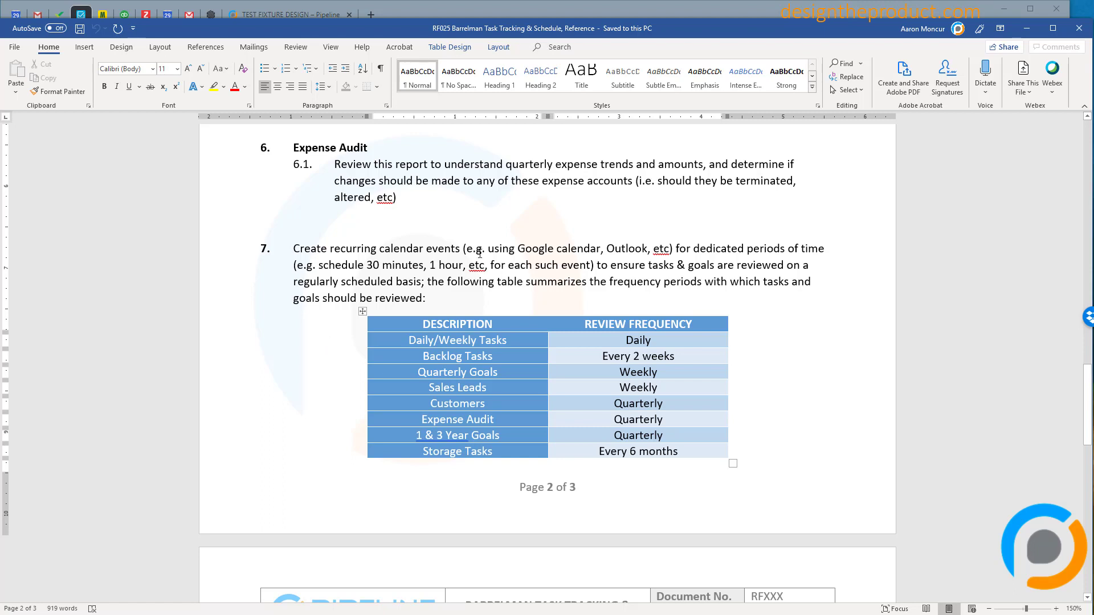
pyautogui.click(730, 356)
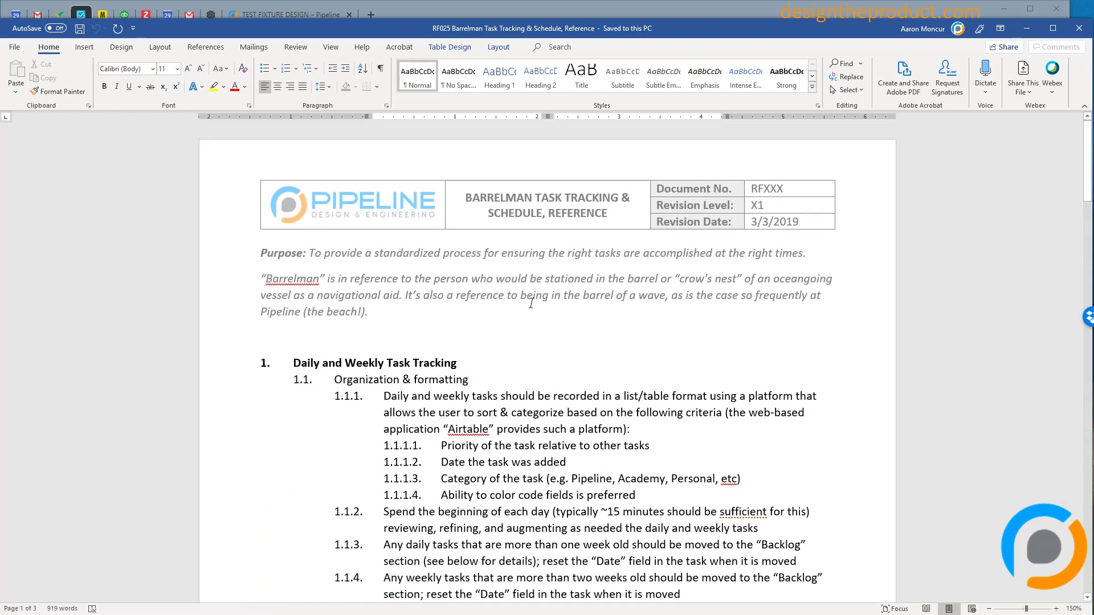
# - Return to the browser and show the Weekly Tasks table's 14 records
pyautogui.click(286, 14)
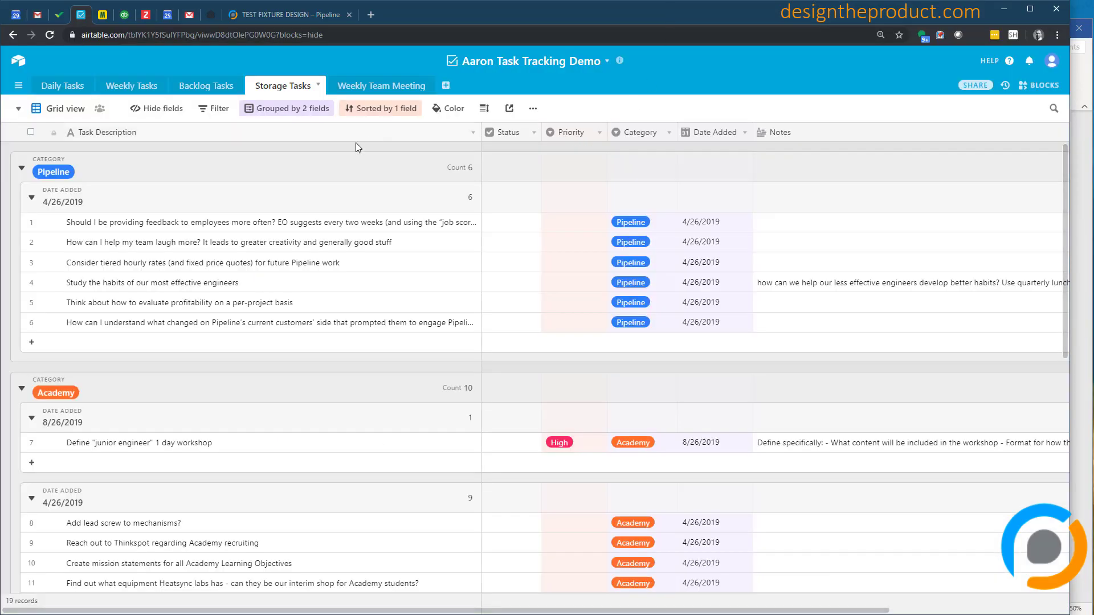
pyautogui.click(131, 84)
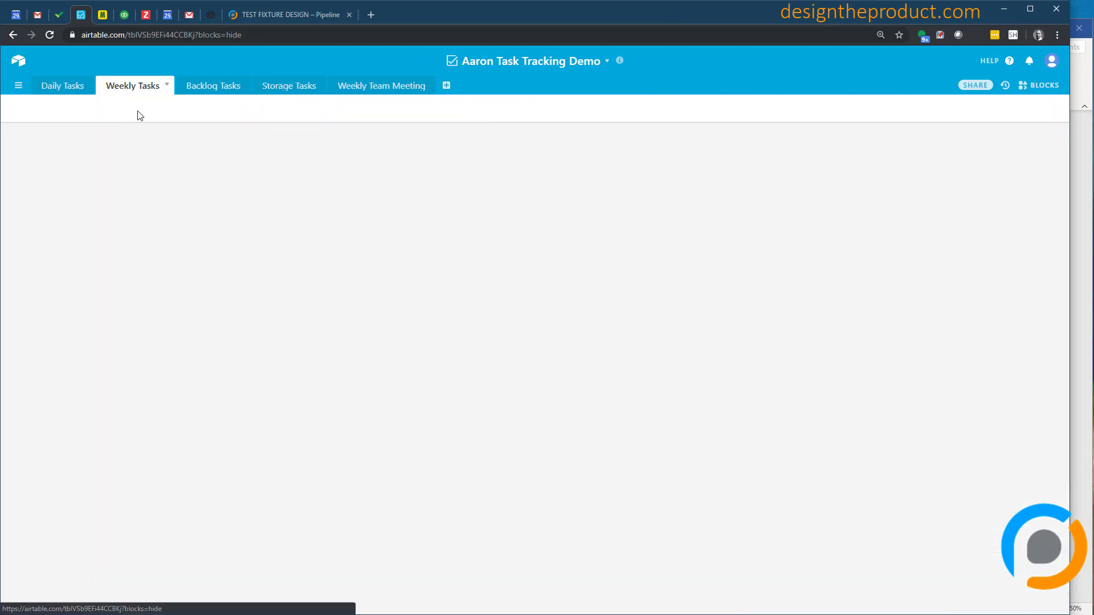
pyautogui.click(132, 85)
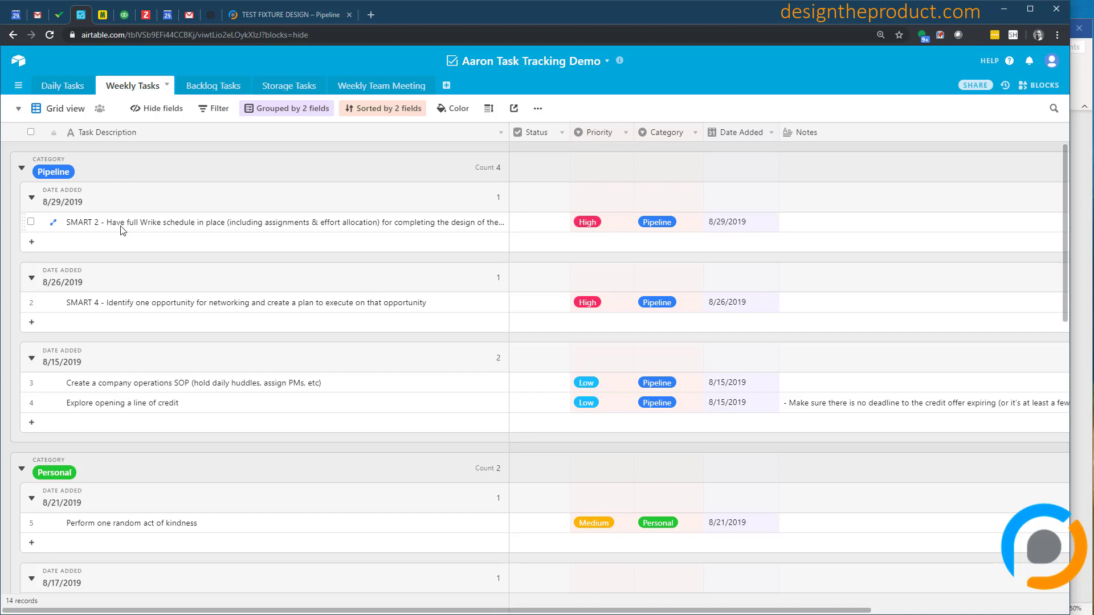
pyautogui.click(279, 221)
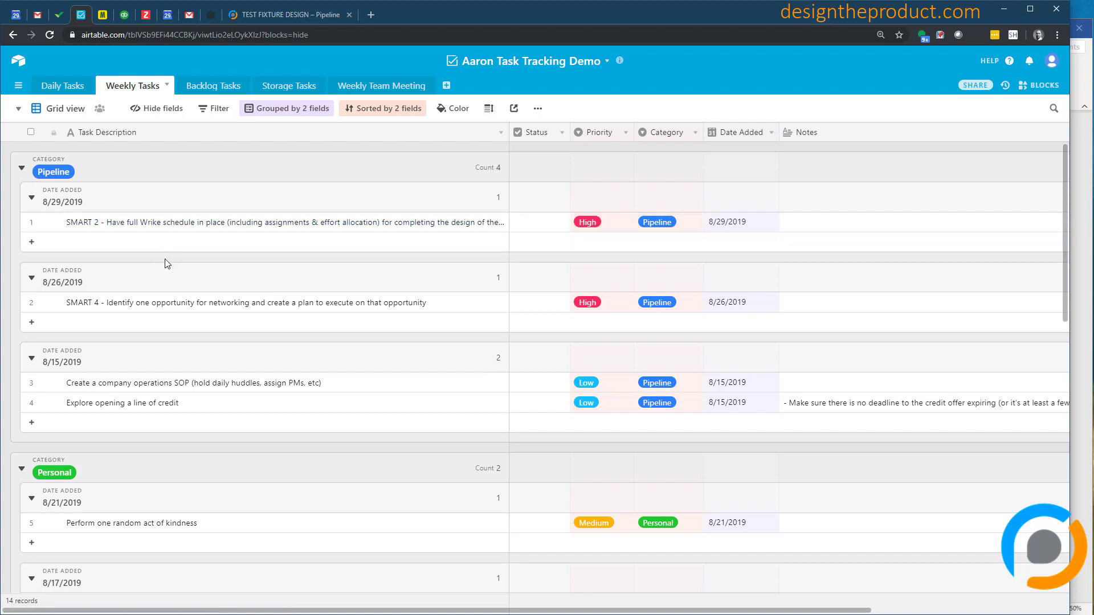
pyautogui.moveTo(134, 258)
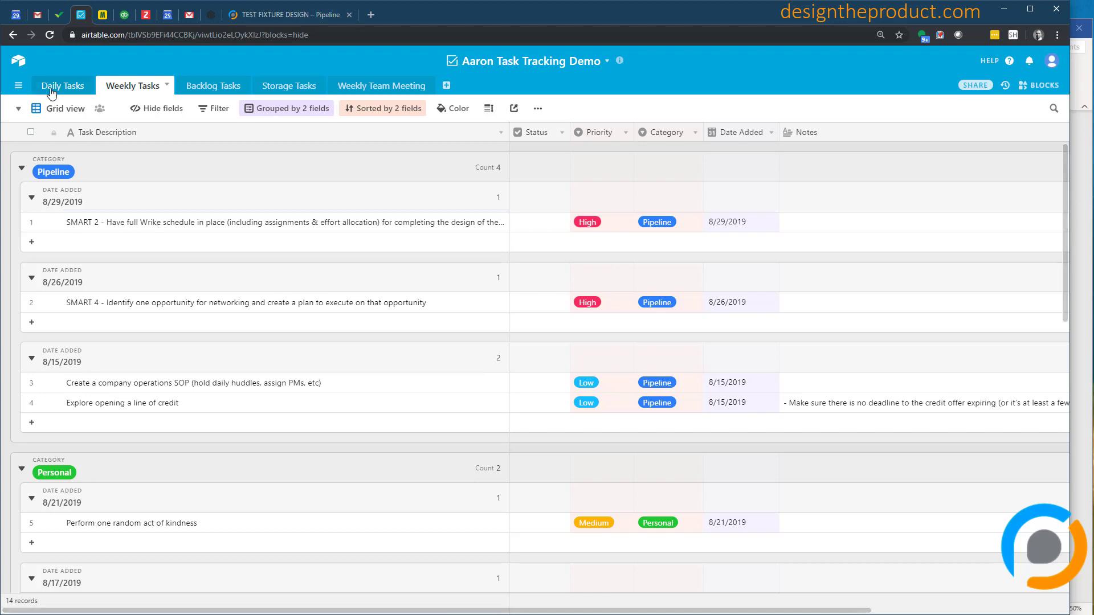
pyautogui.click(62, 85)
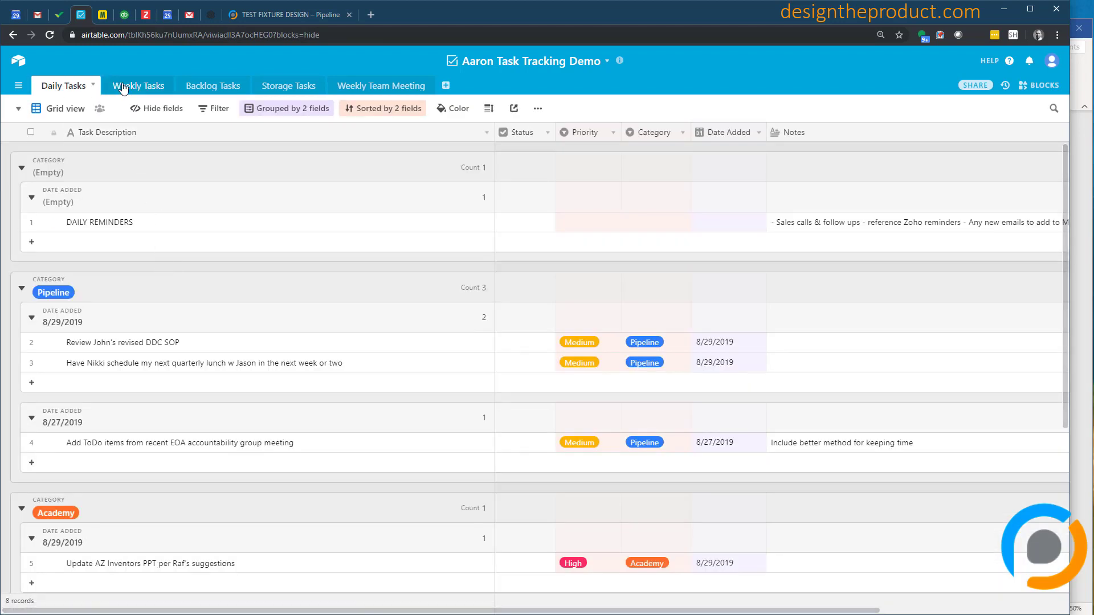
pyautogui.click(136, 85)
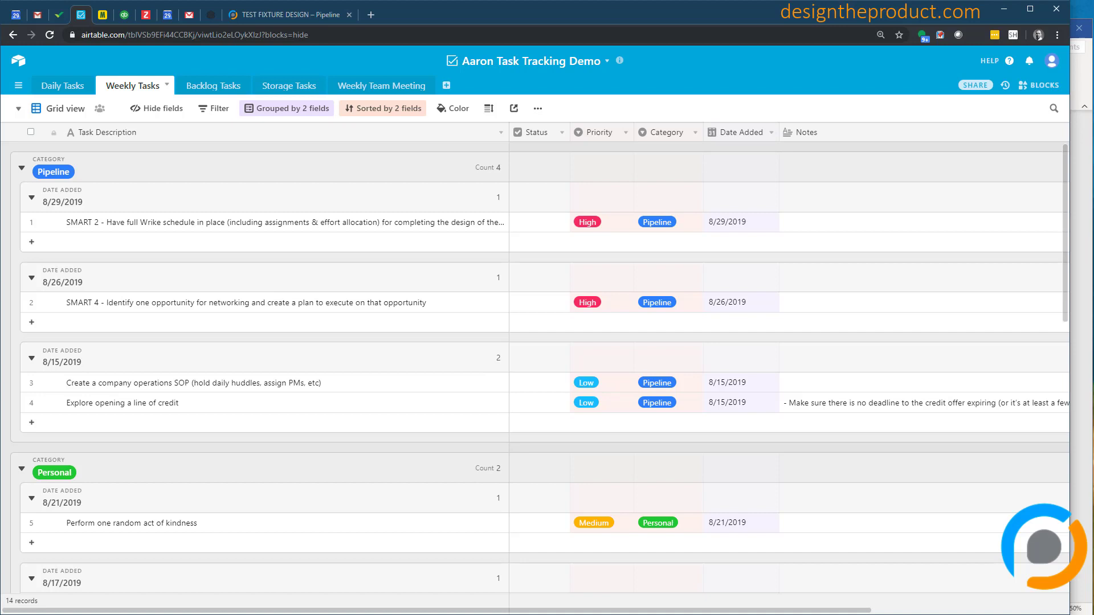
pyautogui.moveTo(217, 171)
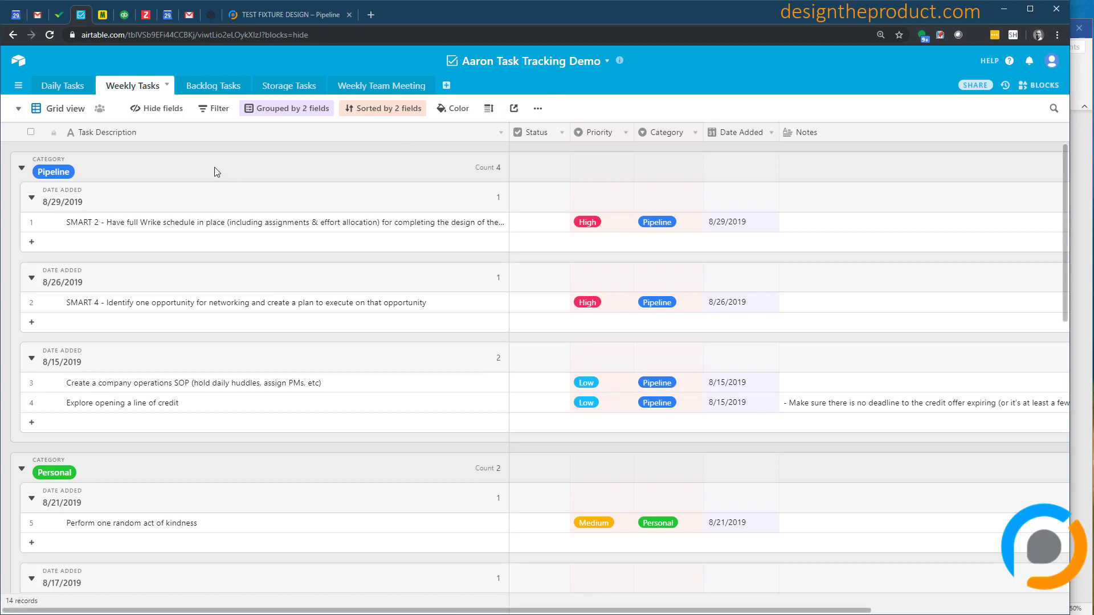
pyautogui.moveTo(80, 233)
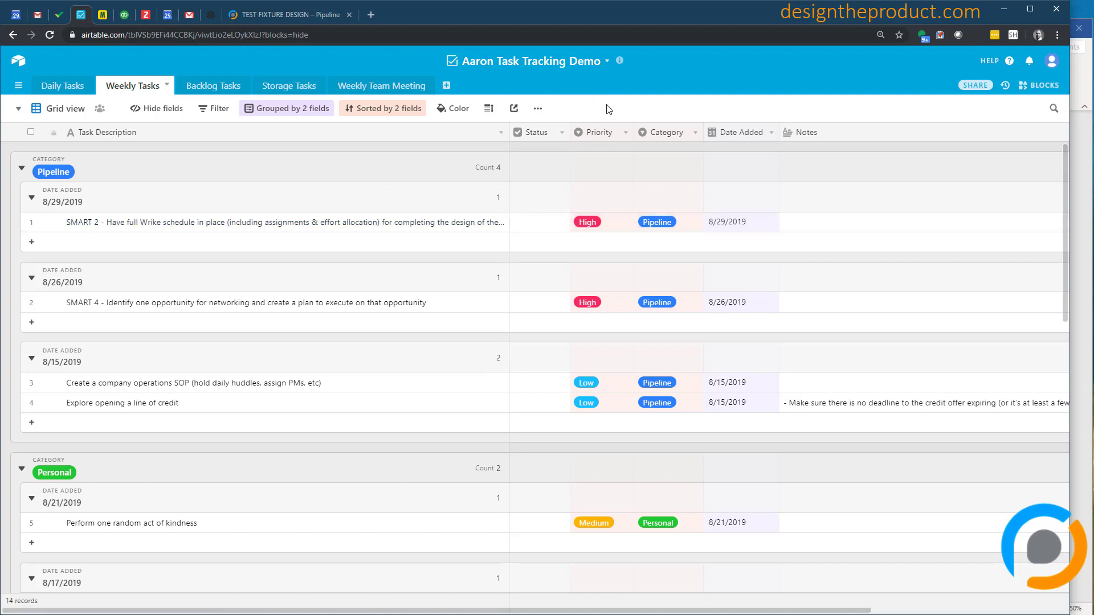
pyautogui.moveTo(439, 152)
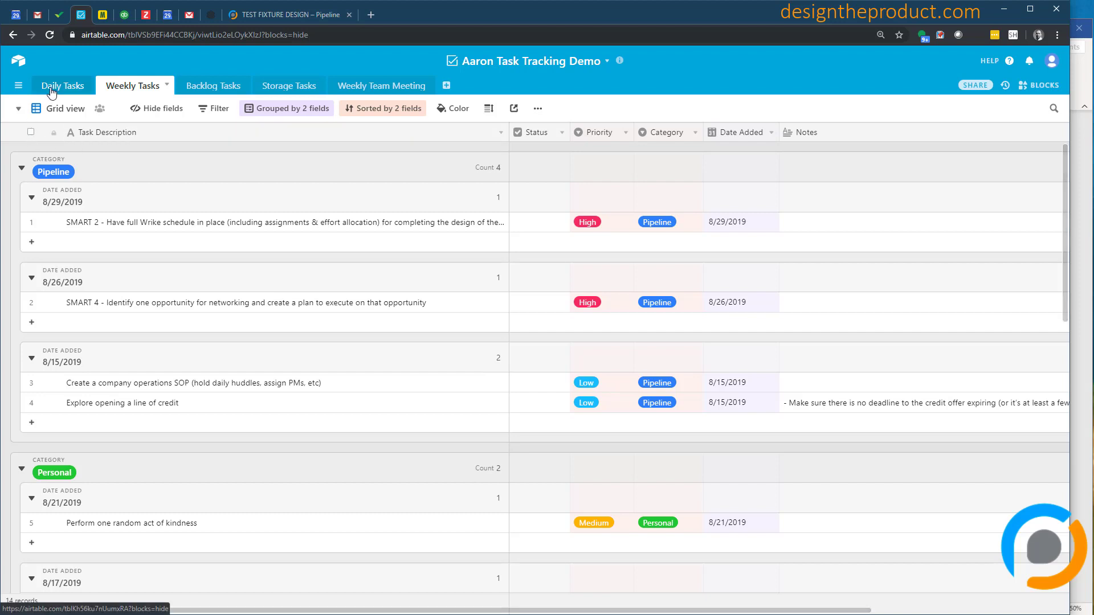
# - Open the Daily Tasks table with its 8 grouped records
pyautogui.click(62, 85)
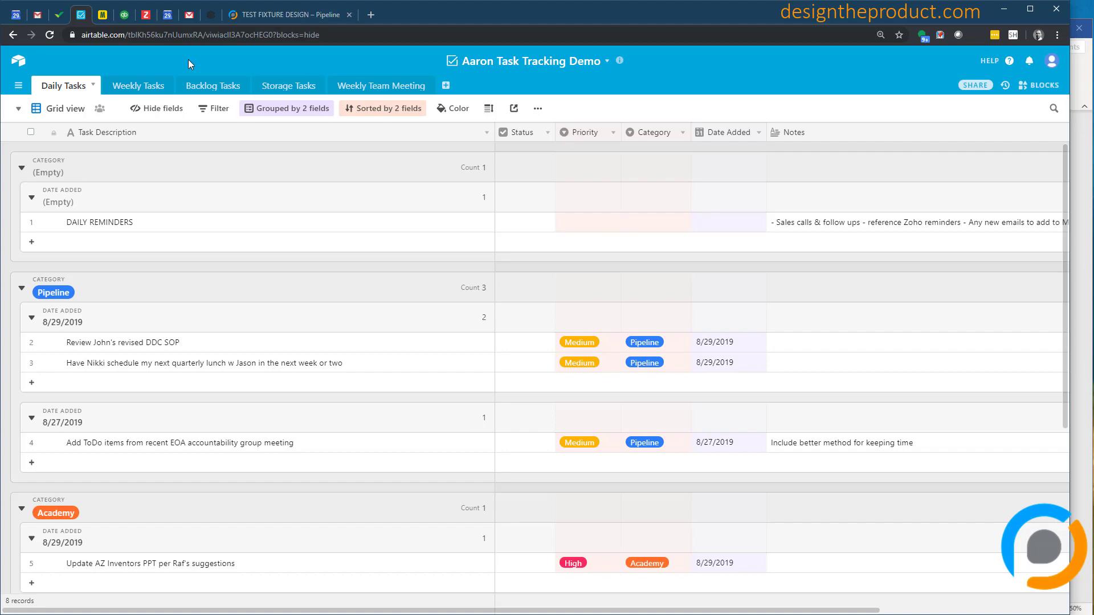
pyautogui.moveTo(736, 82)
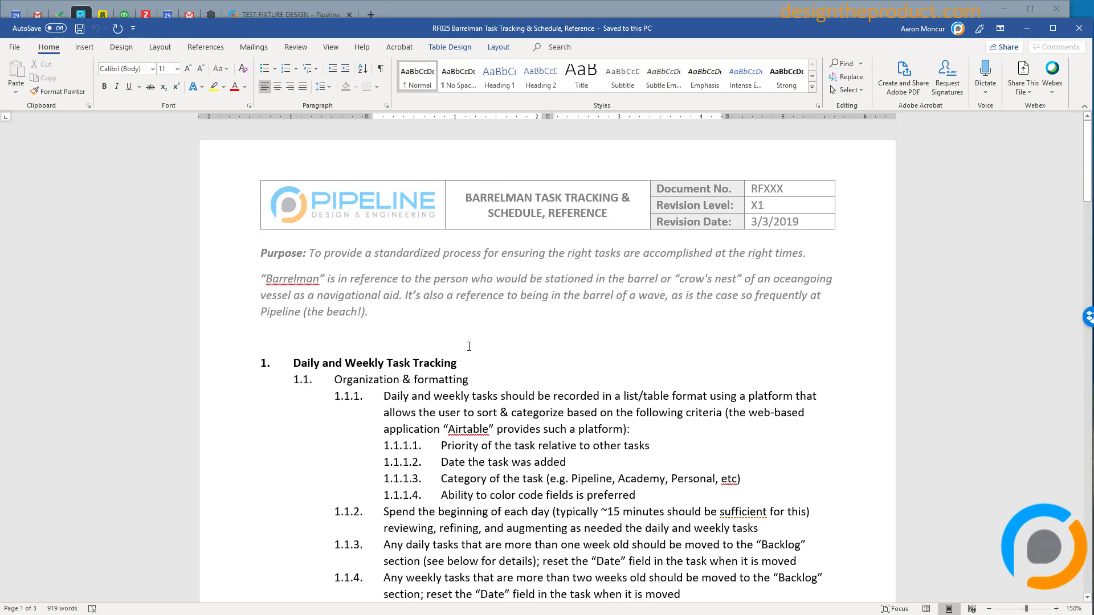
# - Skim the Word SOP pages, ending at its purpose and daily-weekly tracking section
pyautogui.scroll(-3)
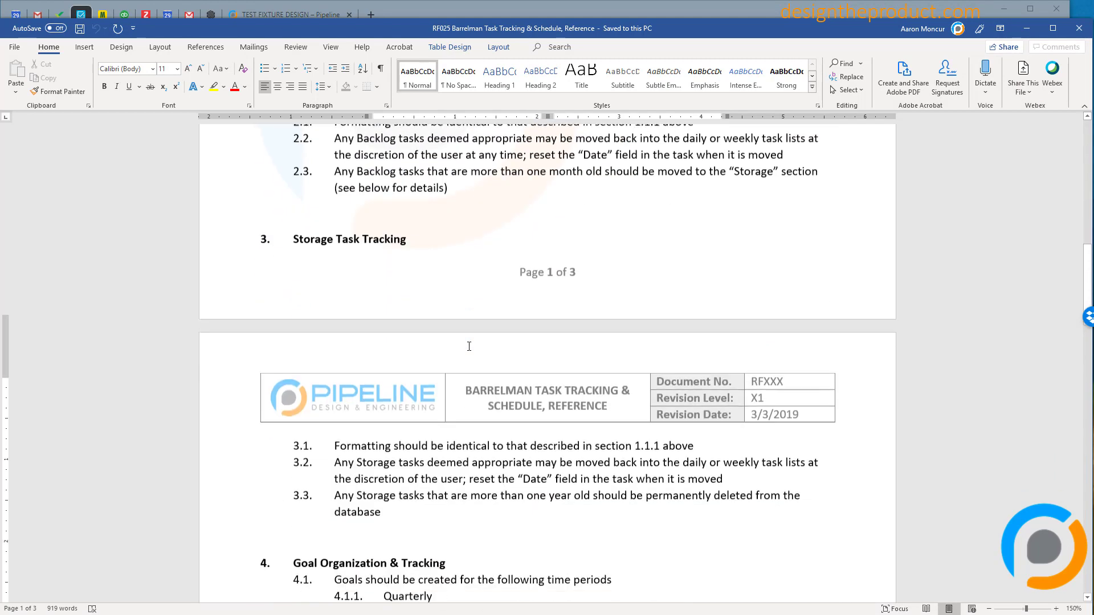
pyautogui.scroll(-3)
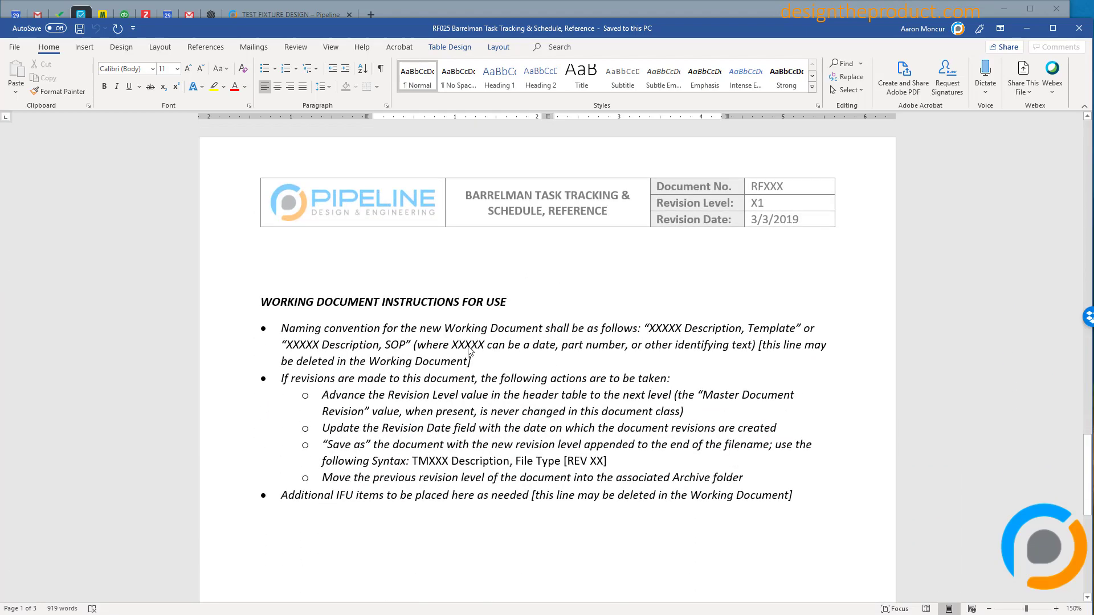
pyautogui.scroll(-3)
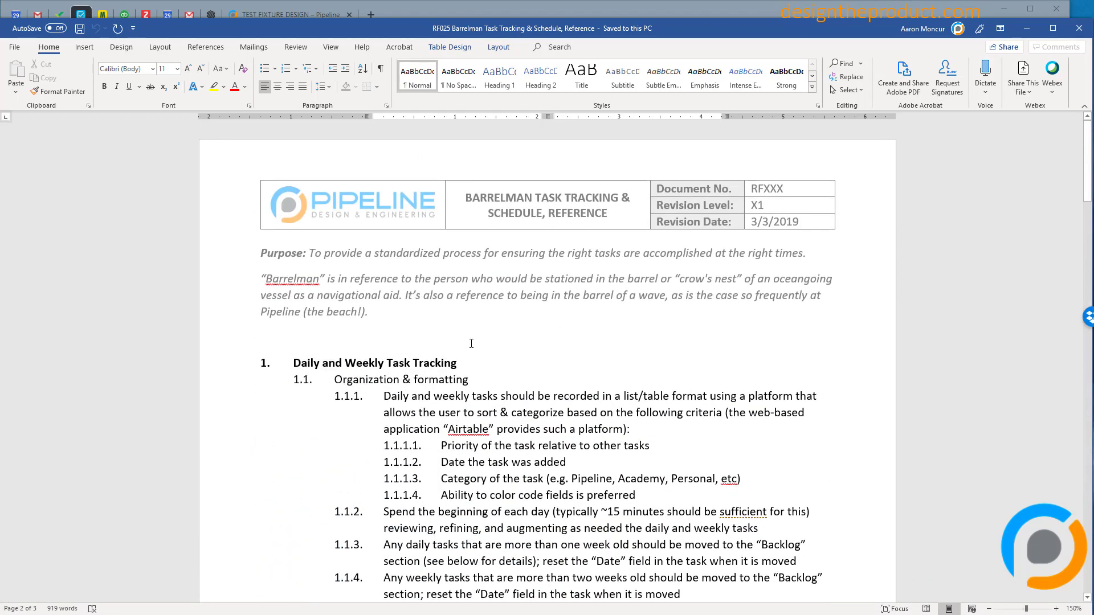